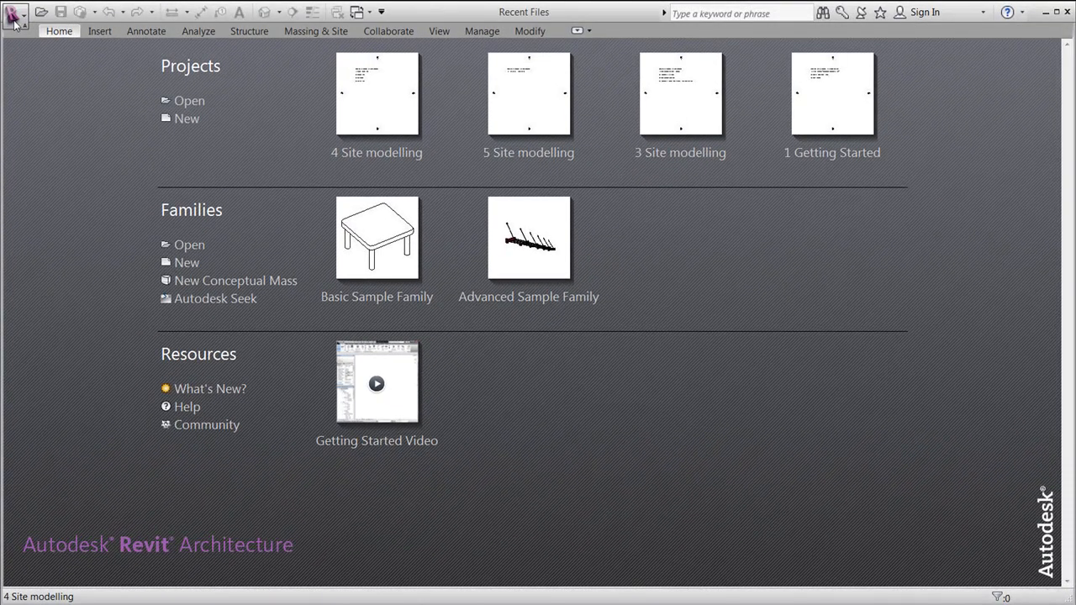
Start a new project from the DefaultMetric.rte template.
{"action": "left_click", "coordinate": [15, 15]}
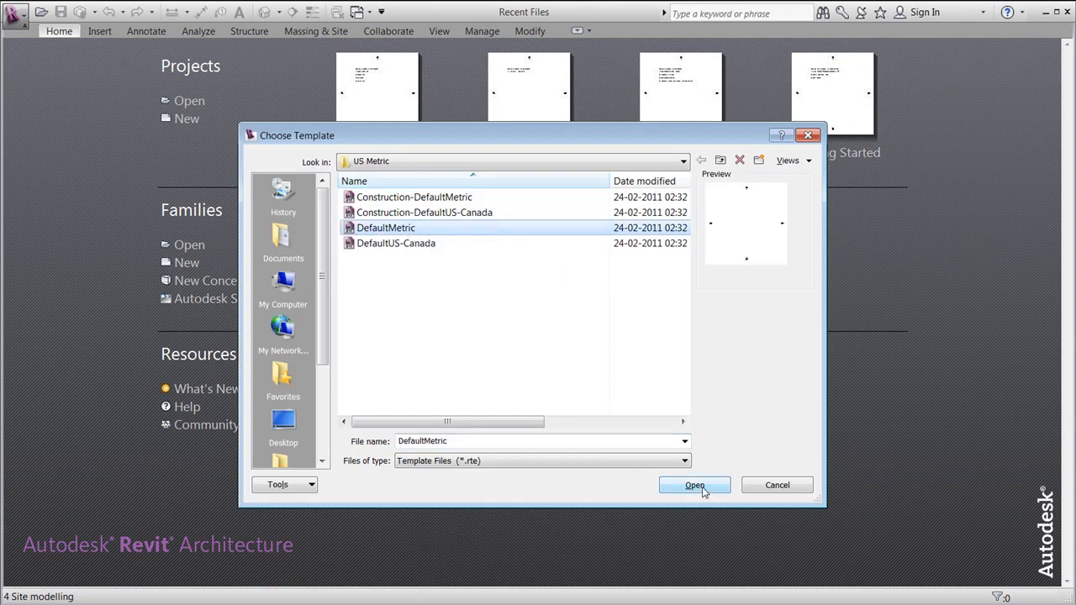
{"action": "left_click", "coordinate": [695, 485]}
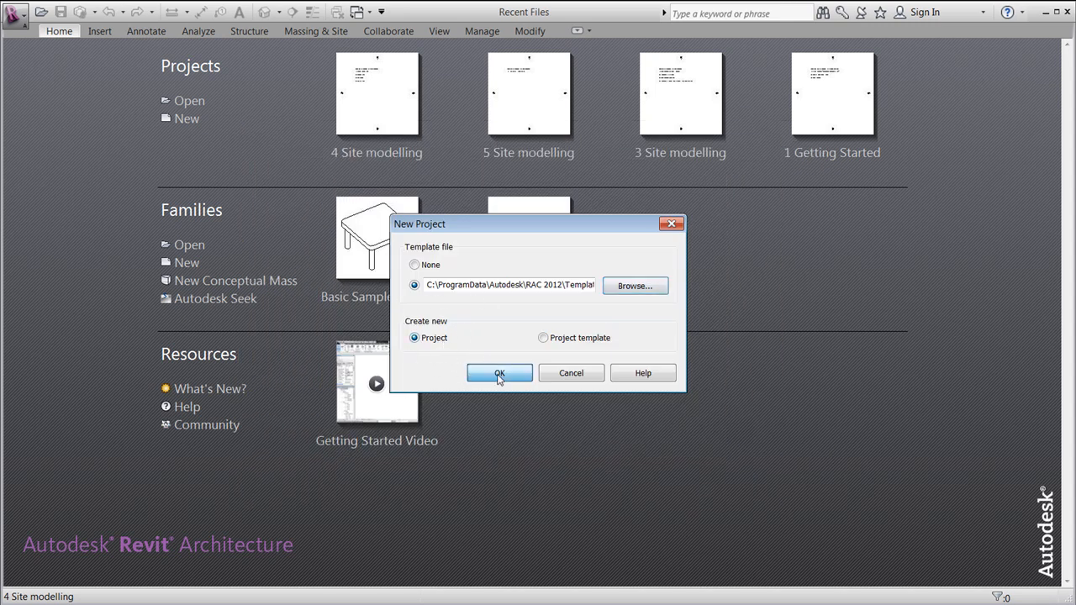
{"action": "left_click", "coordinate": [499, 373]}
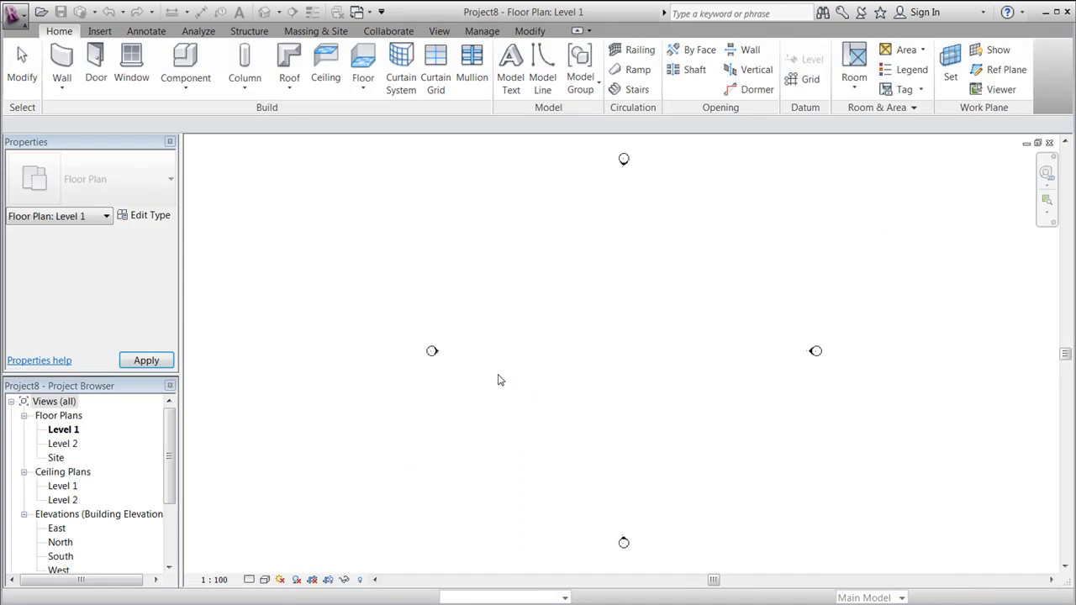
Open the Site floor plan and show the Massing & Site tools.
{"action": "left_click", "coordinate": [501, 379]}
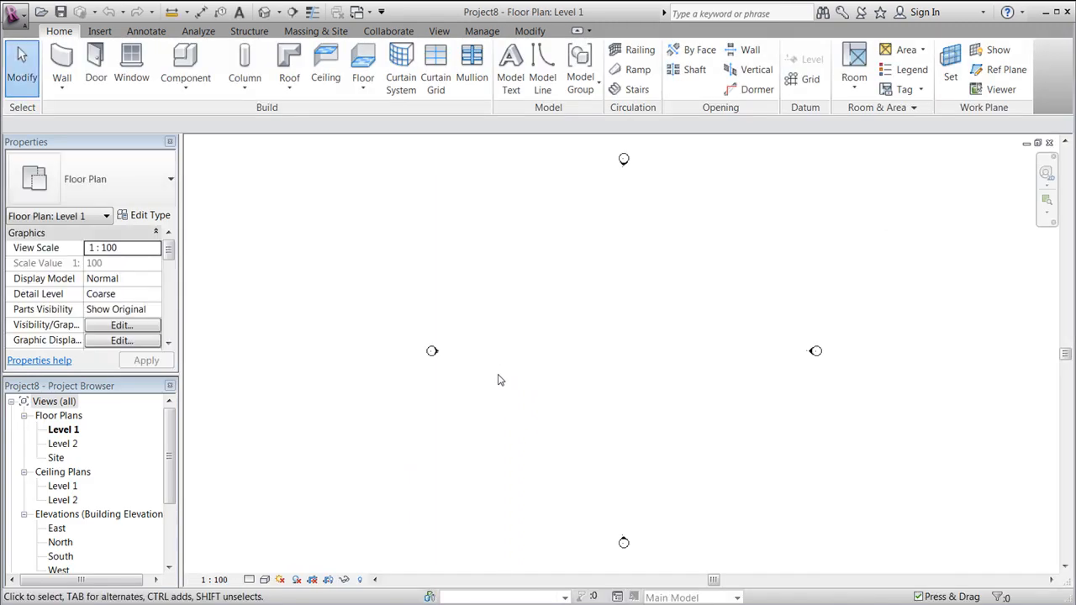
{"action": "mouse_move", "coordinate": [57, 458]}
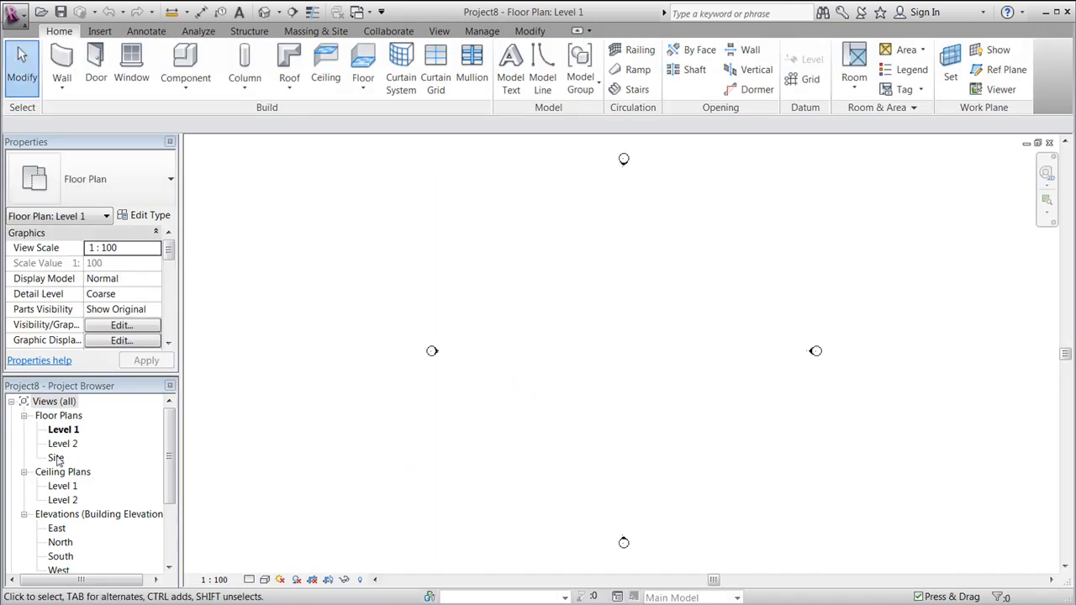
{"action": "double_click", "coordinate": [56, 457]}
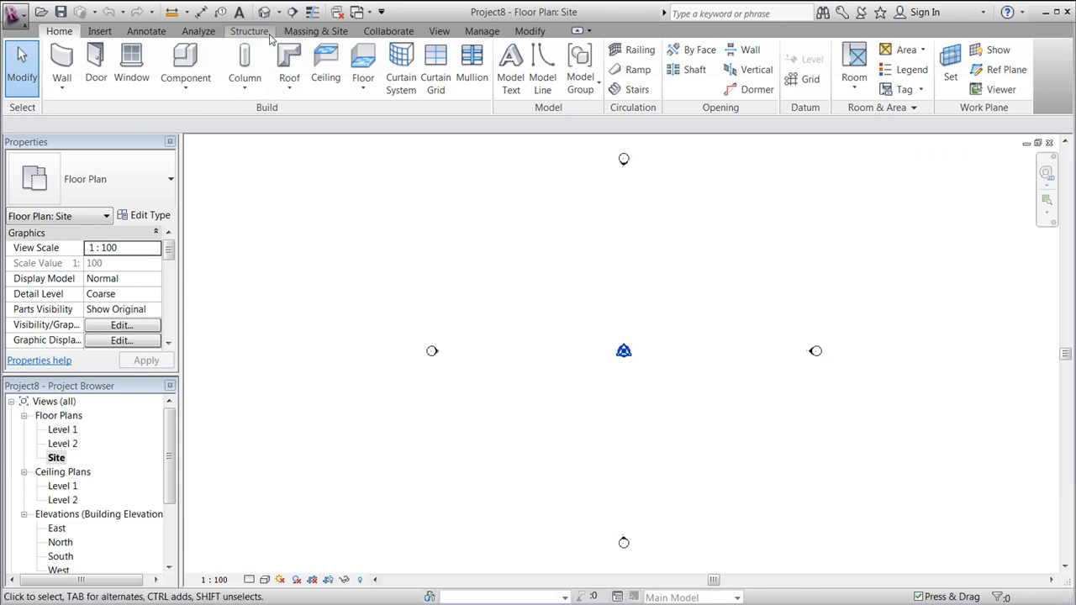
{"action": "left_click", "coordinate": [315, 31]}
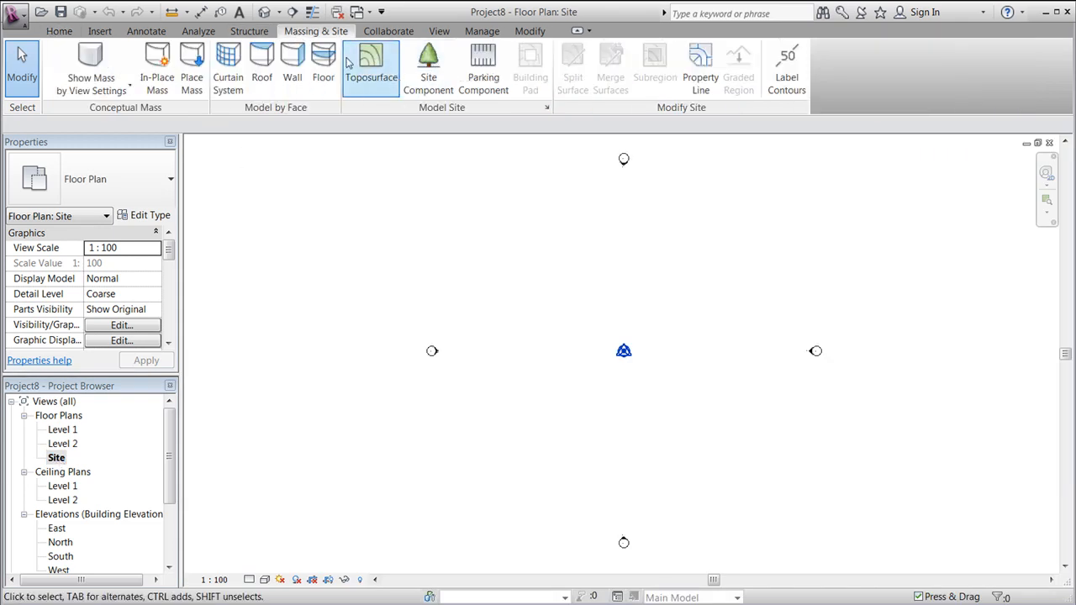
{"action": "mouse_move", "coordinate": [371, 68]}
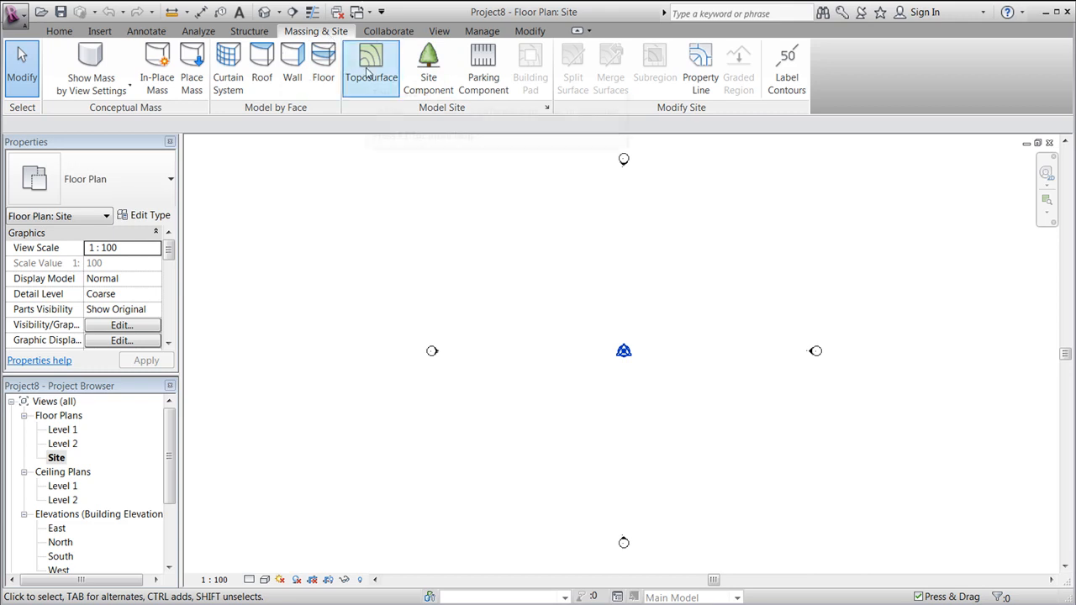
Create a toposurface with four central points at elevation 0 and outer points at 2000.
{"action": "left_click", "coordinate": [371, 68]}
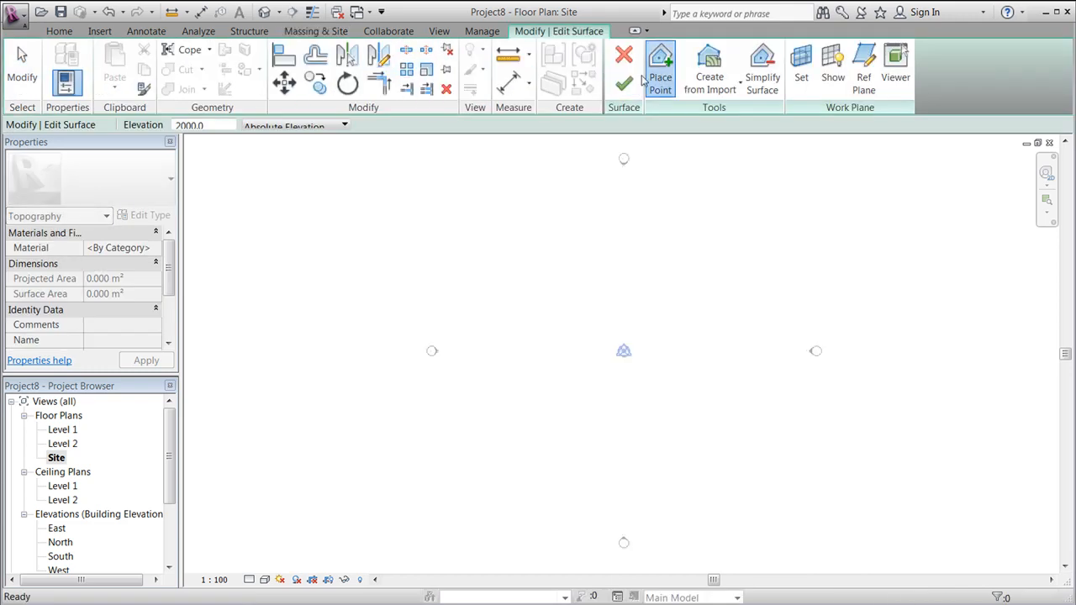
{"action": "triple_click", "coordinate": [205, 125]}
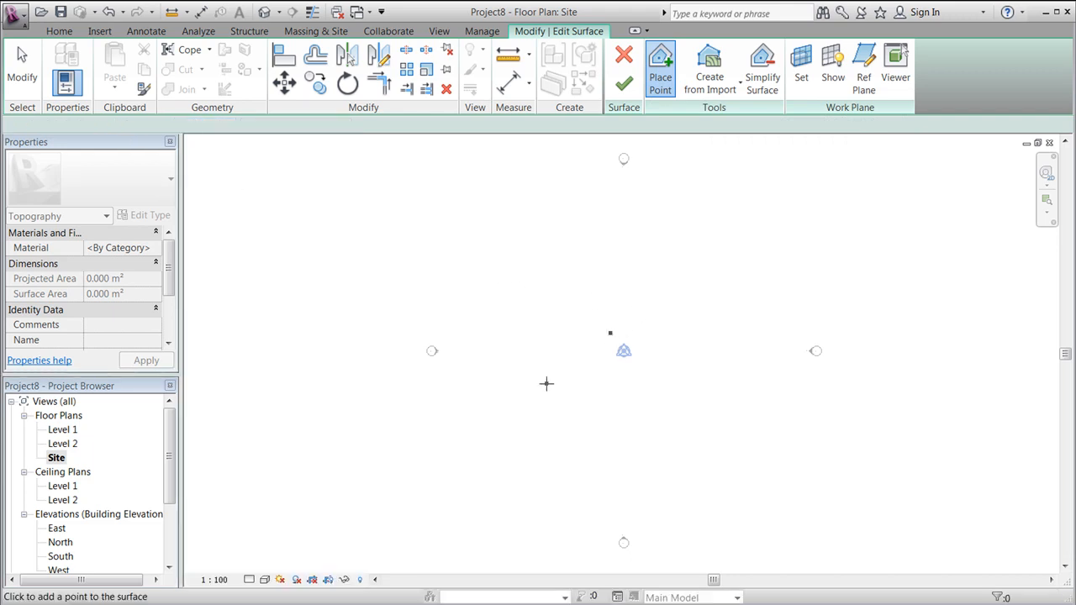
{"action": "left_click", "coordinate": [697, 343]}
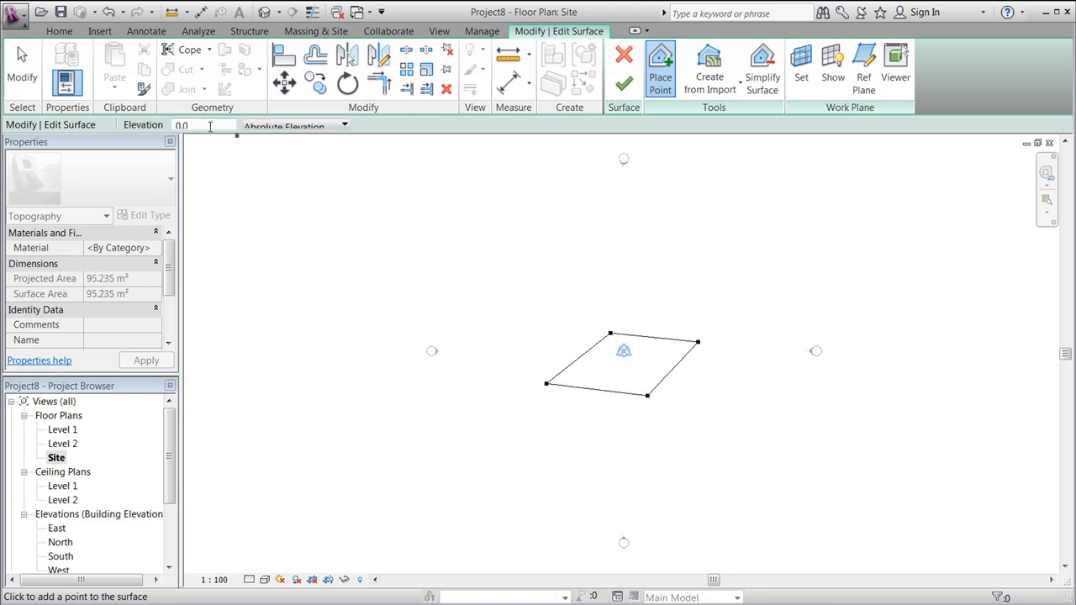
{"action": "triple_click", "coordinate": [202, 125]}
{"action": "type", "text": "2000"}
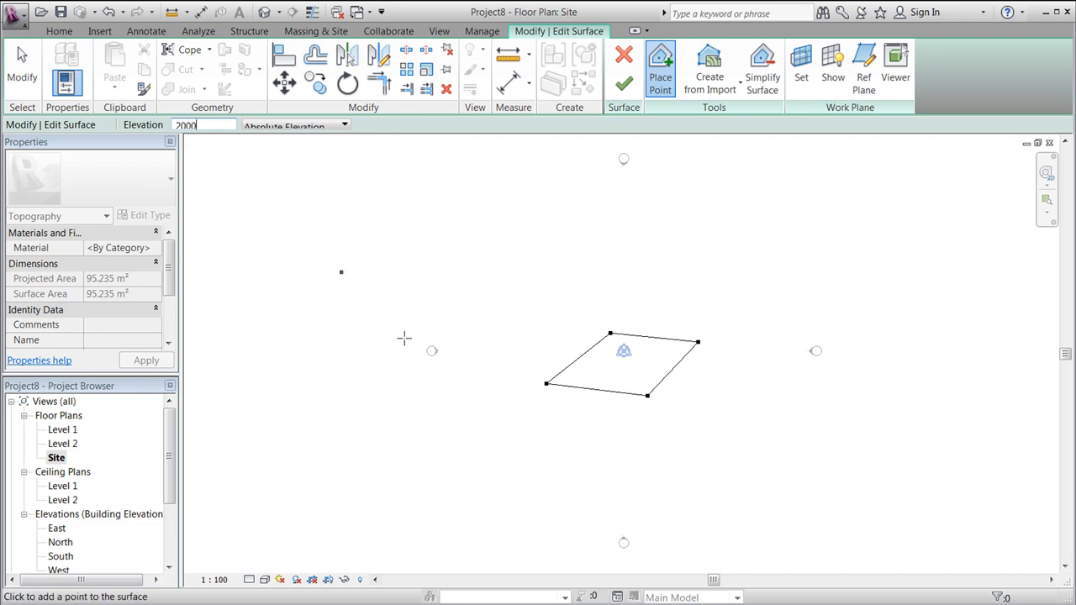
{"action": "left_click", "coordinate": [773, 450]}
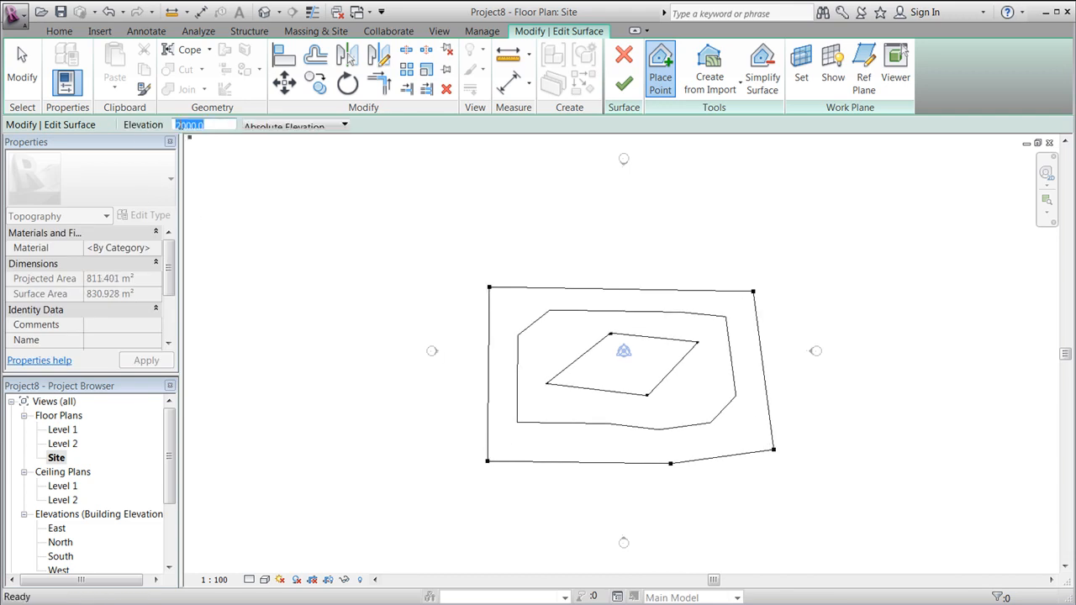
{"action": "type", "text": "40"}
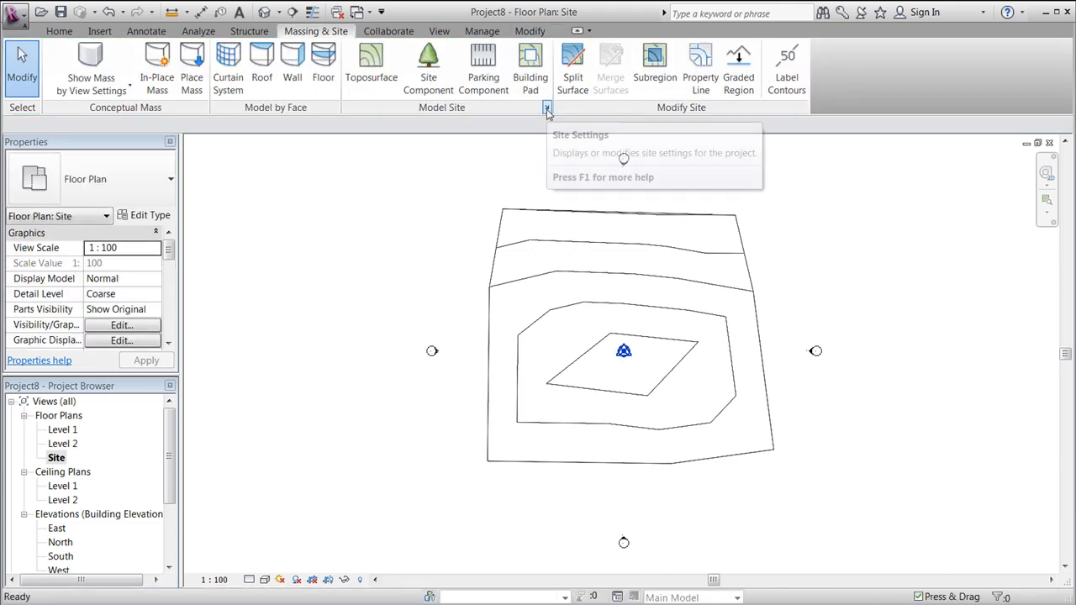
Set the Additional Contours Increment to 500 in Site Settings.
{"action": "left_click", "coordinate": [547, 108]}
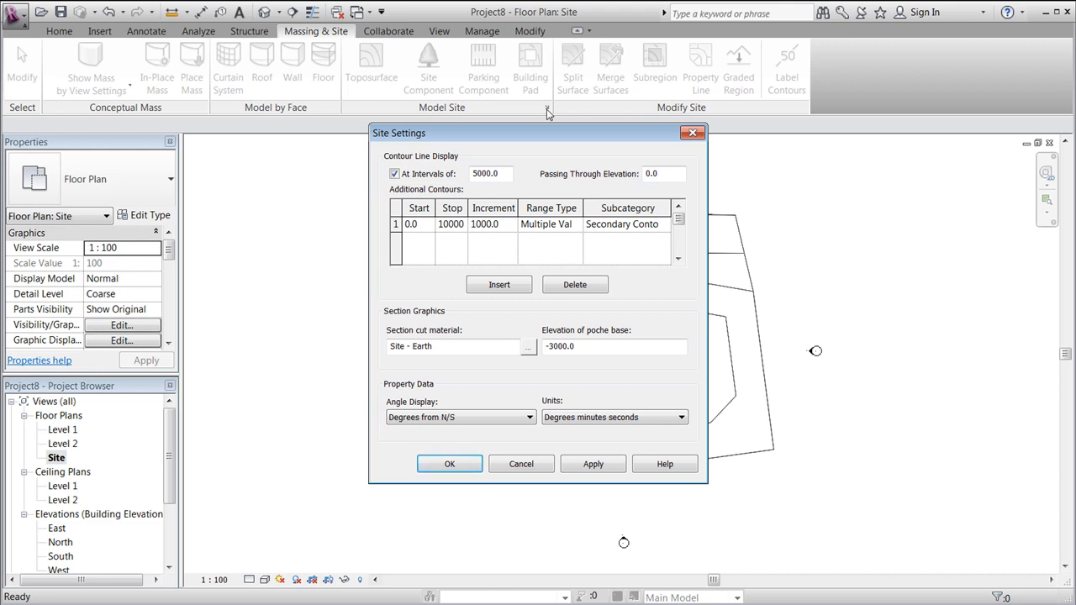
{"action": "double_click", "coordinate": [485, 224]}
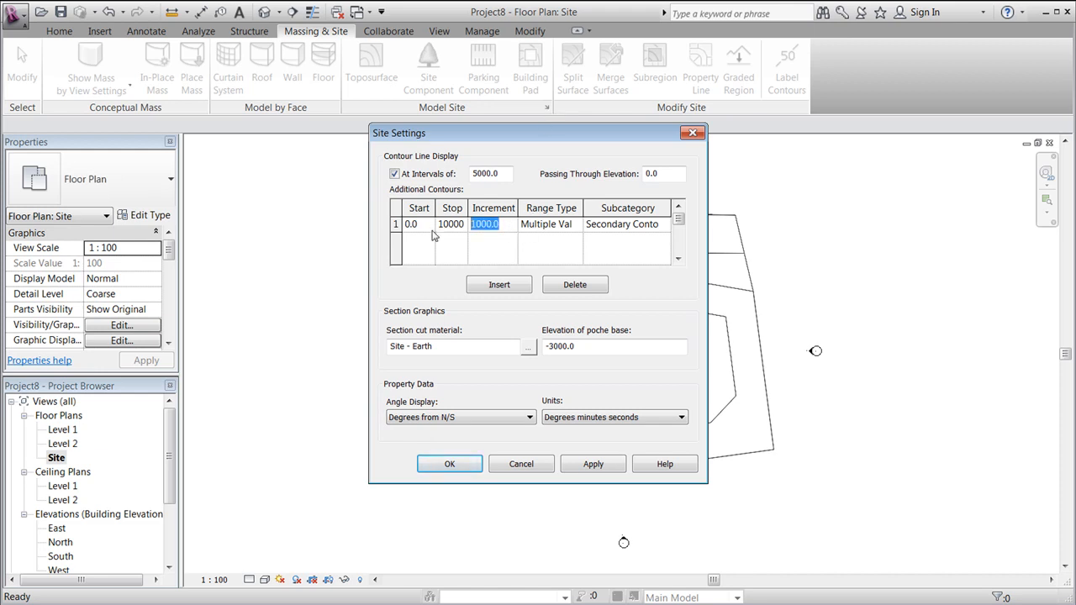
{"action": "type", "text": "500"}
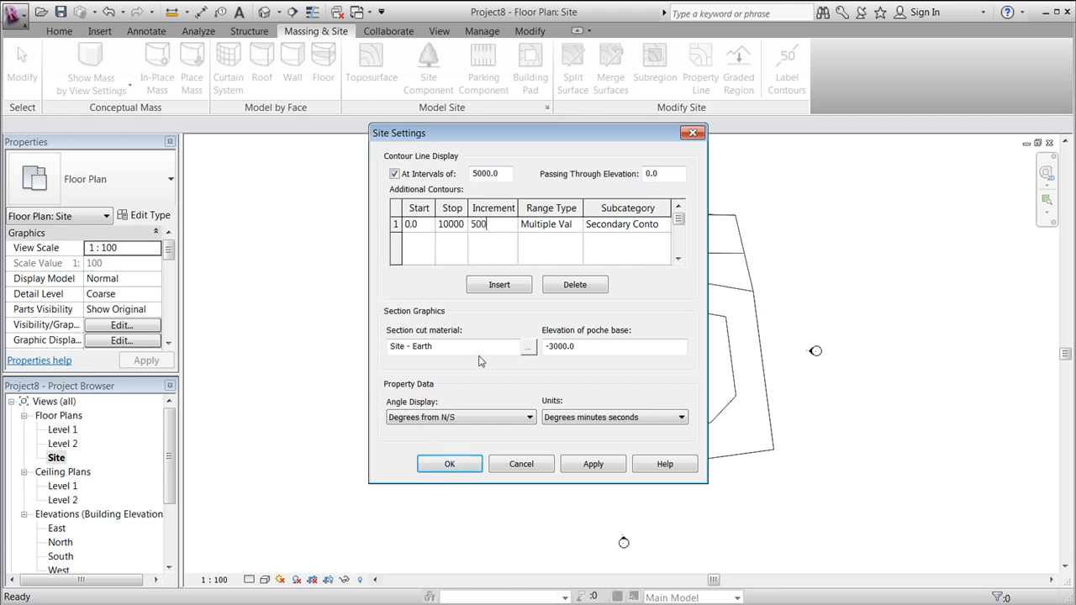
{"action": "left_click", "coordinate": [449, 464]}
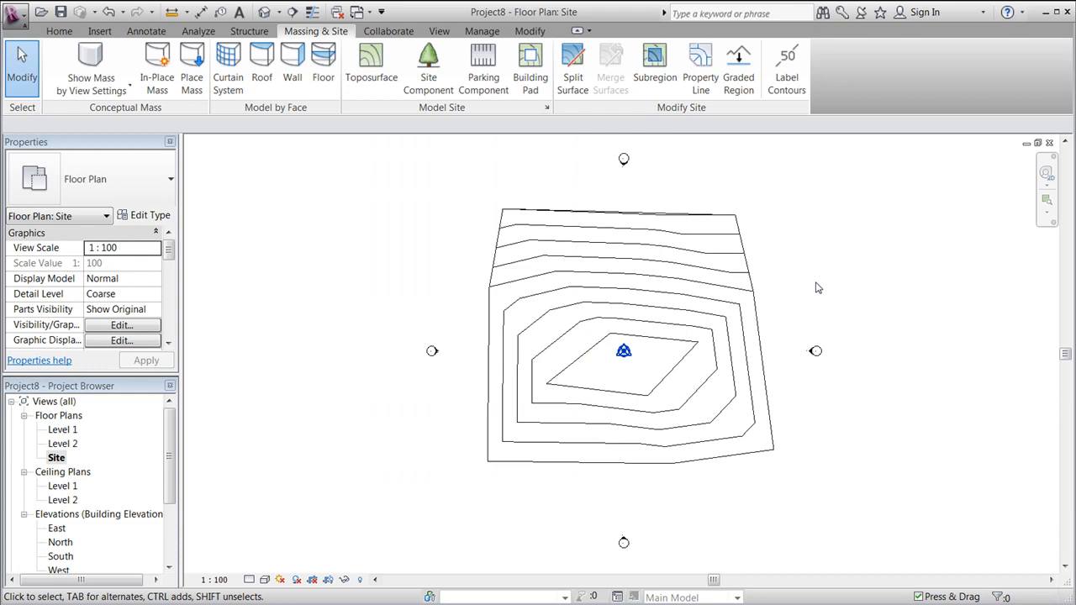
{"action": "mouse_move", "coordinate": [198, 31]}
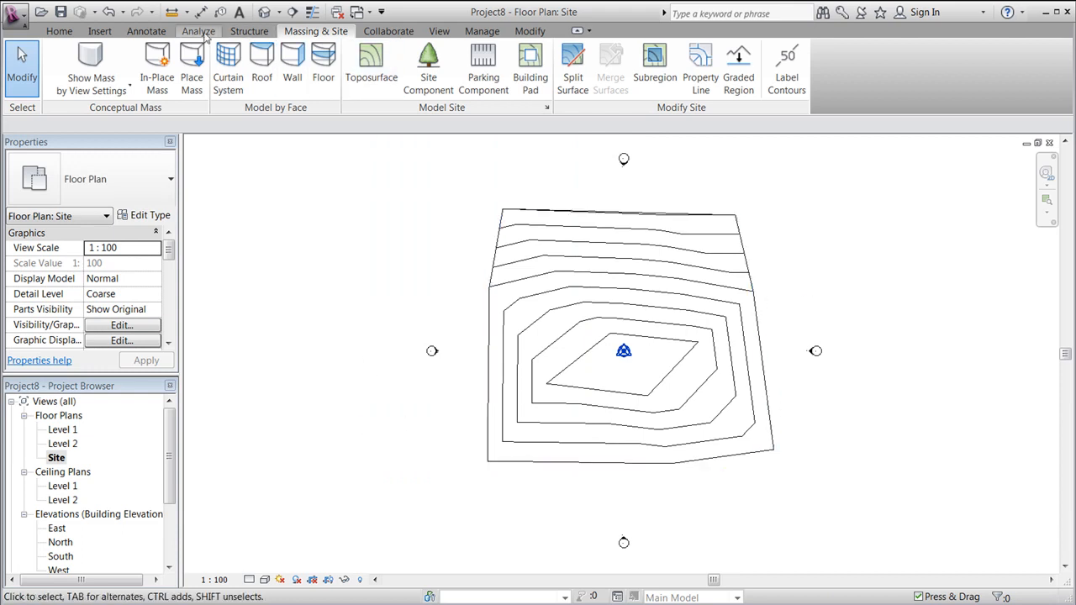
{"action": "mouse_move", "coordinate": [439, 31]}
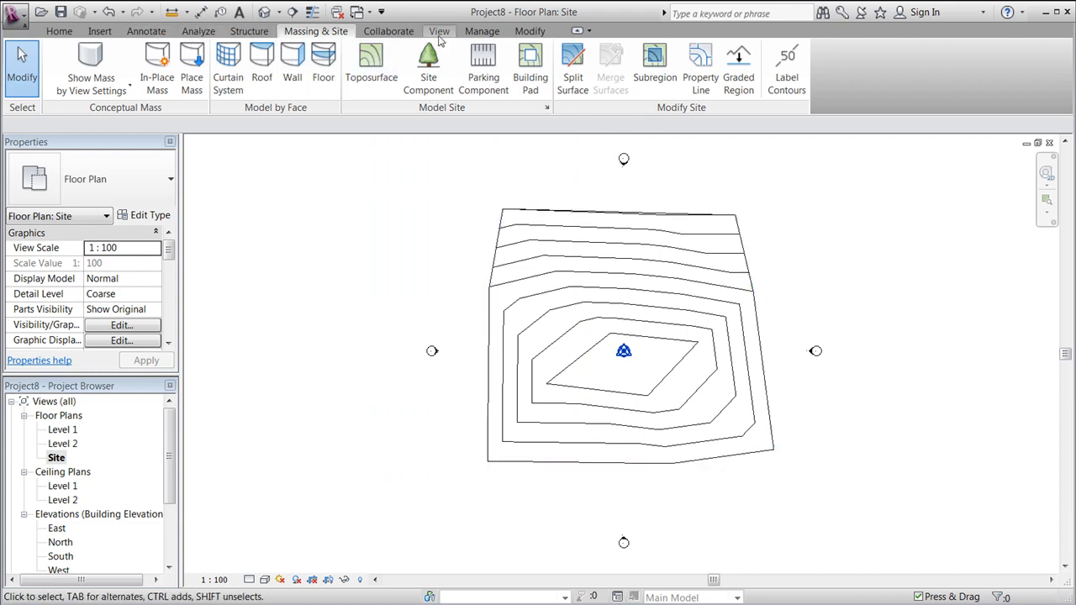
Open the Default 3D View and orbit to a corner angle.
{"action": "left_click", "coordinate": [439, 31]}
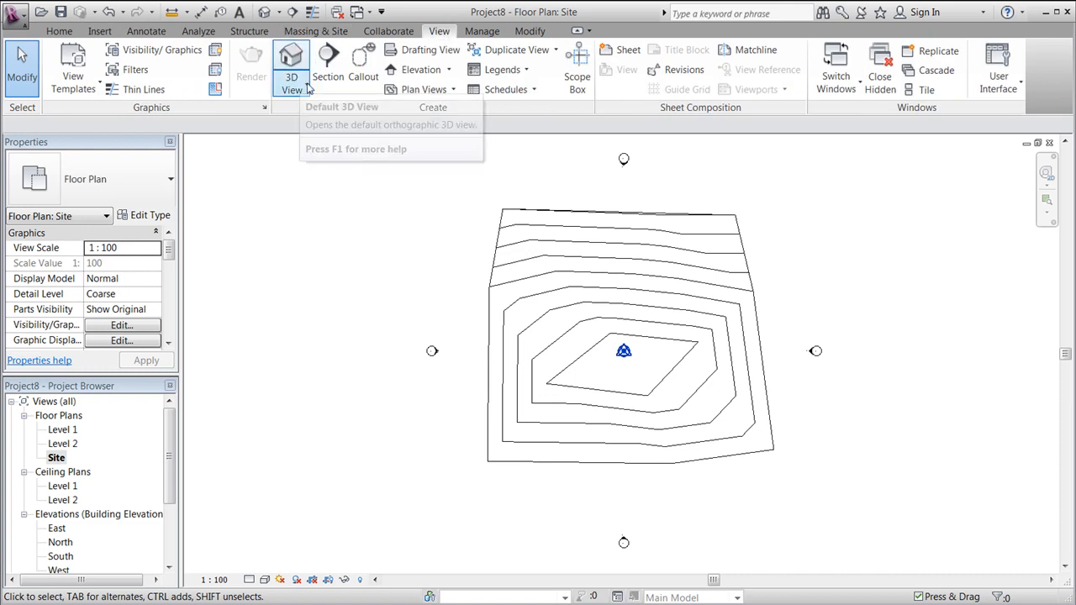
{"action": "left_click", "coordinate": [291, 66]}
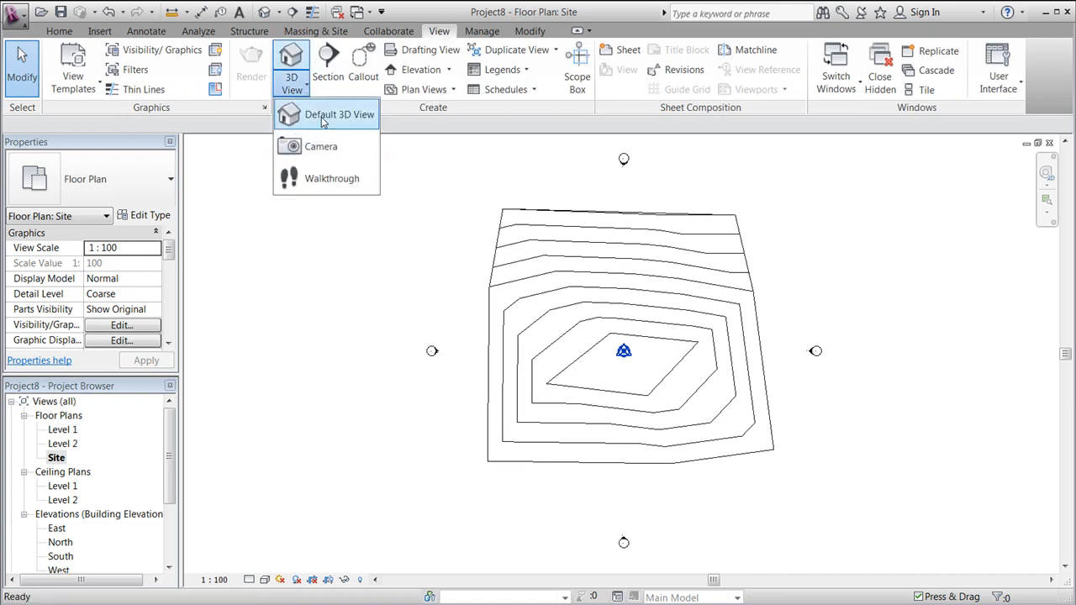
{"action": "left_click", "coordinate": [339, 114]}
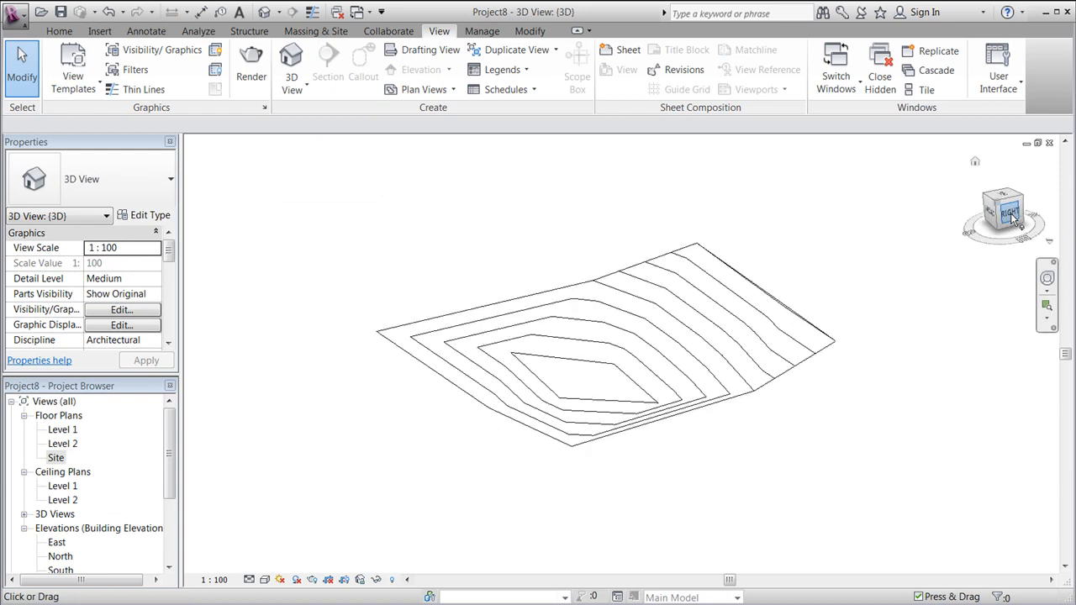
{"action": "left_click", "coordinate": [1005, 214]}
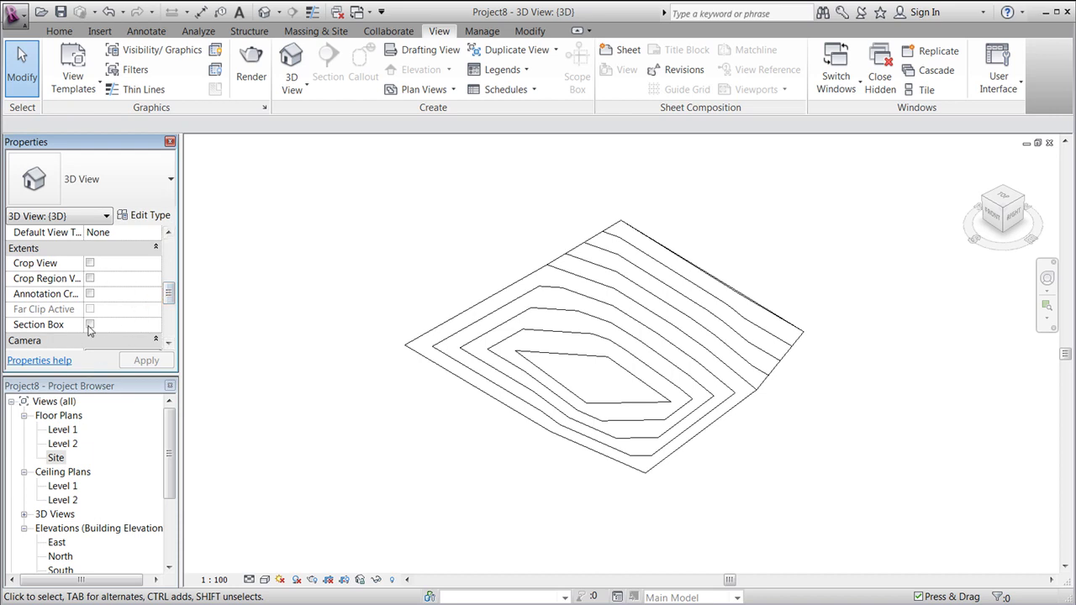
Enable the section box and drag one side inward to cut the terrain.
{"action": "left_click", "coordinate": [89, 324]}
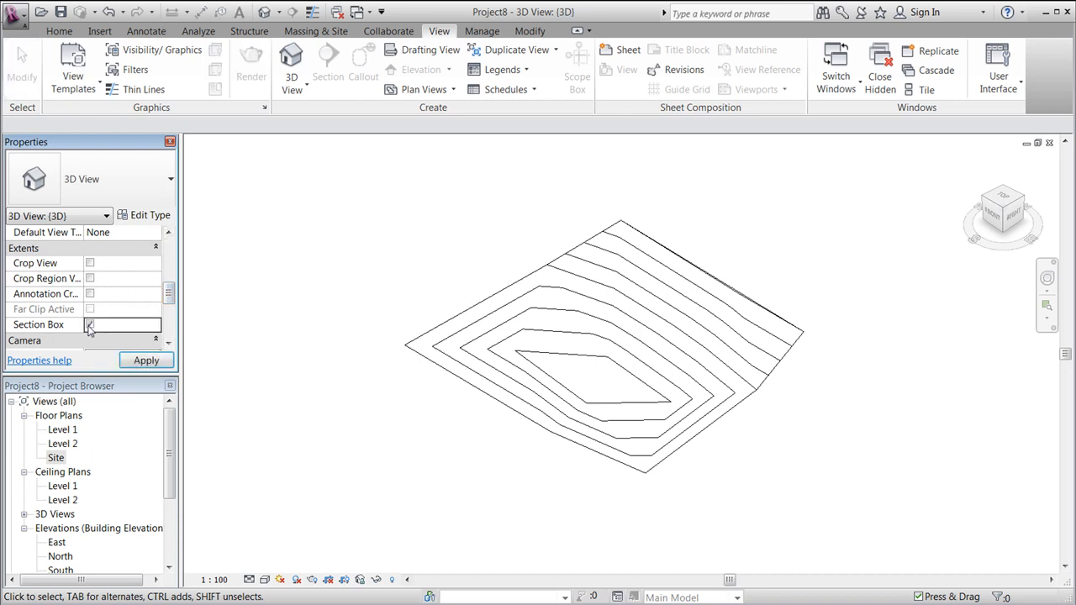
{"action": "left_click", "coordinate": [90, 325]}
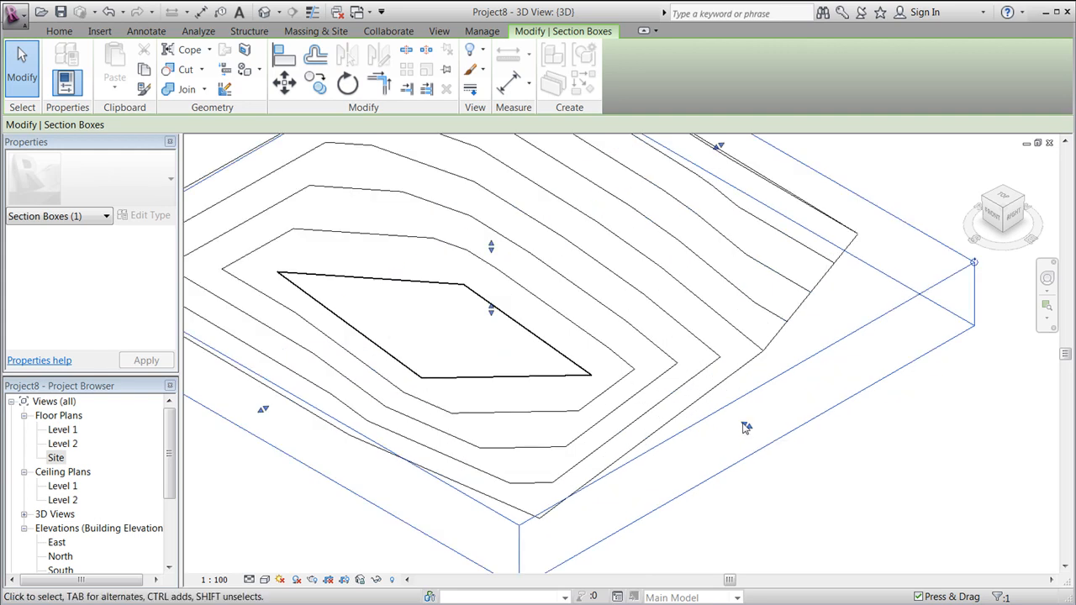
{"action": "left_click", "coordinate": [747, 424]}
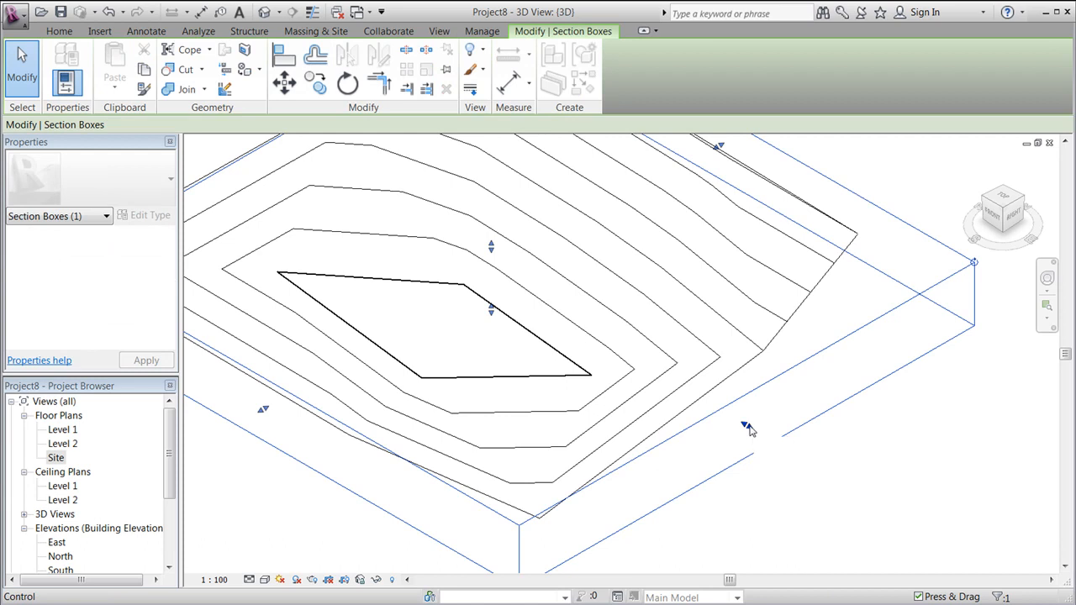
{"action": "left_click_drag", "start_coordinate": [749, 424], "coordinate": [647, 372]}
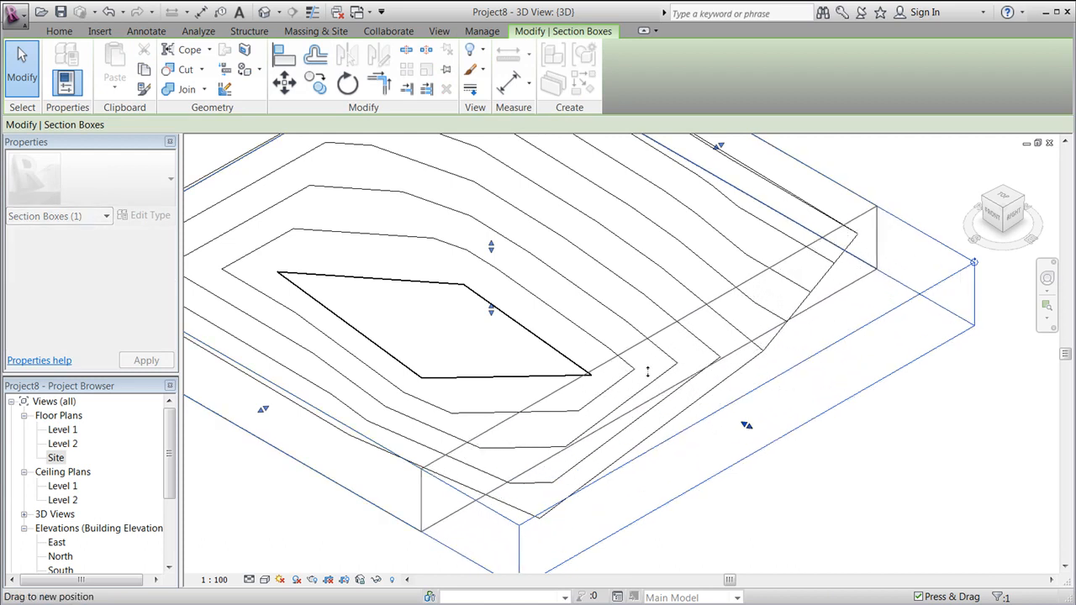
{"action": "left_click", "coordinate": [438, 32]}
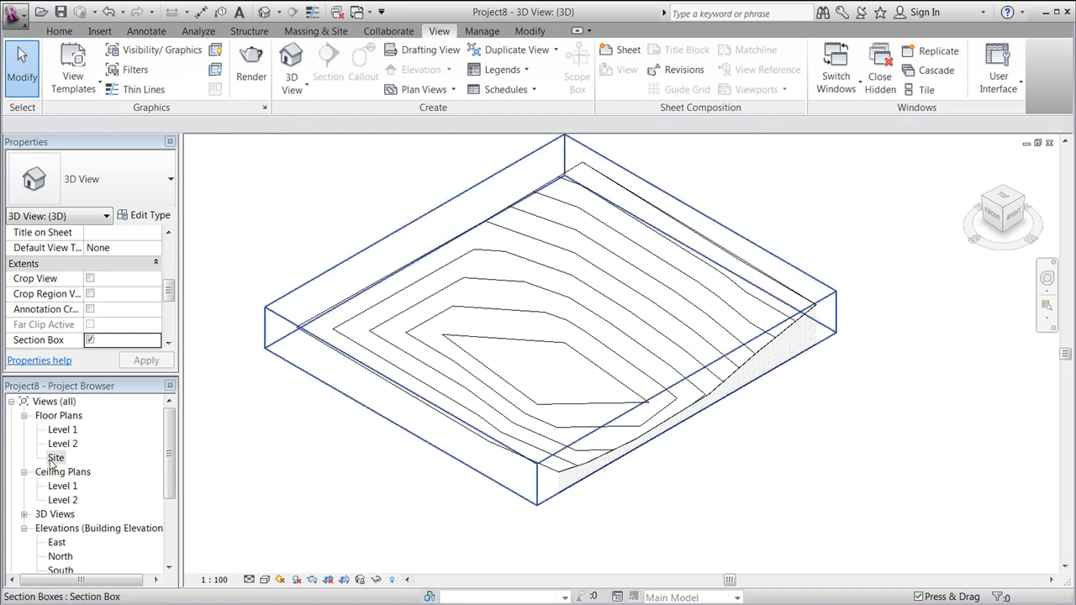
In the Site plan, sketch a rectangular building pad of about 5500 by 9300.
{"action": "double_click", "coordinate": [55, 458]}
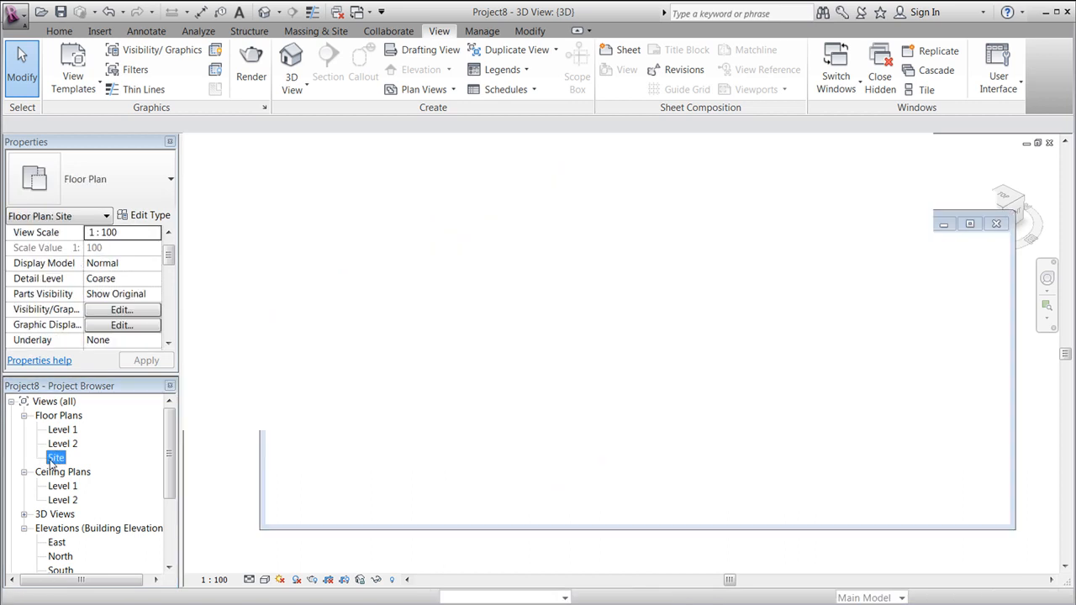
{"action": "double_click", "coordinate": [55, 456]}
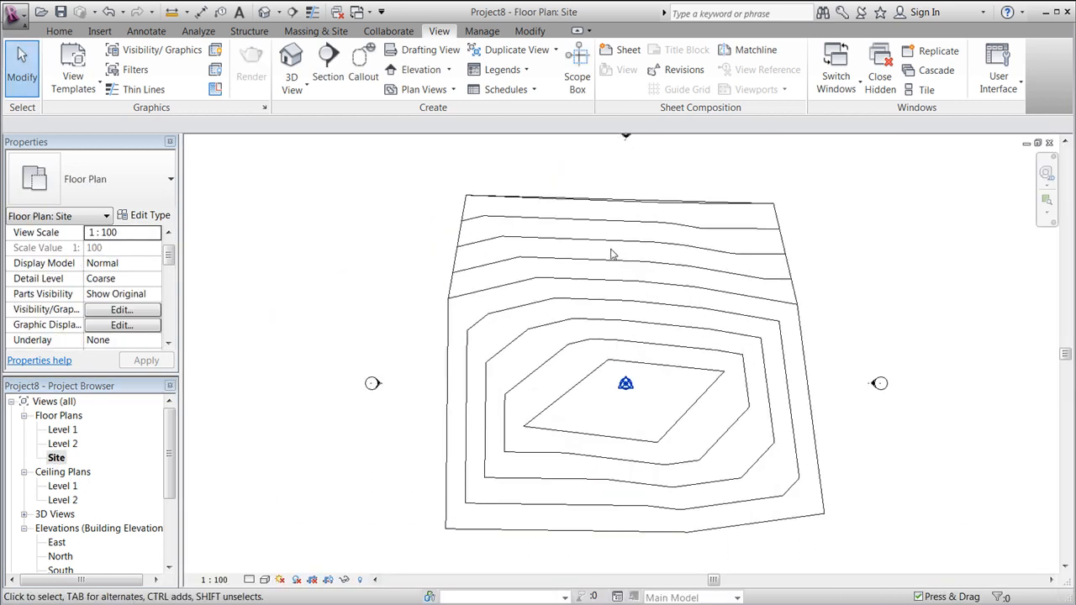
{"action": "mouse_move", "coordinate": [482, 31]}
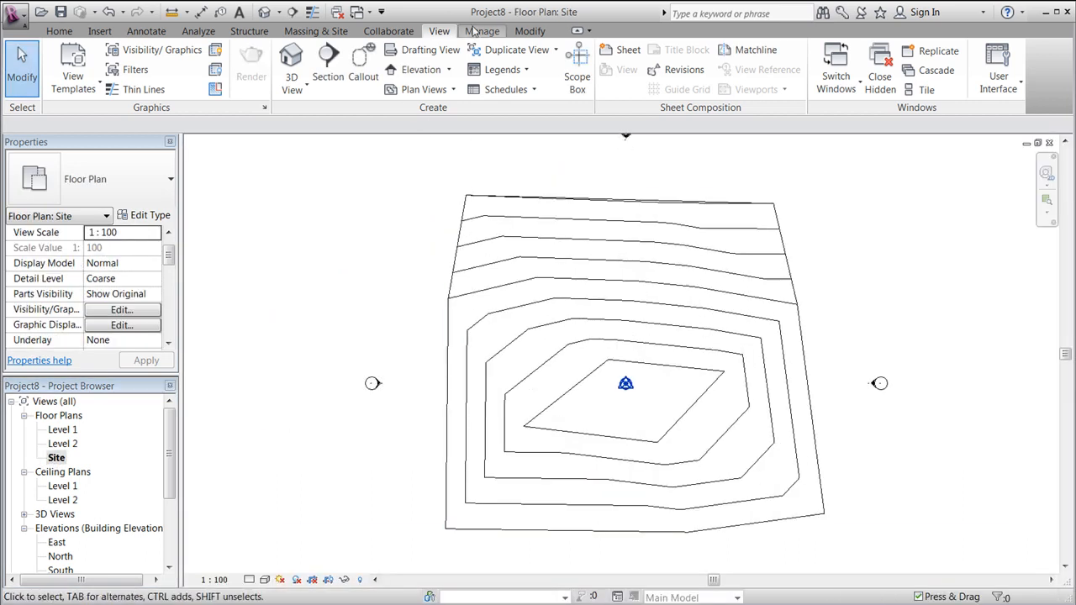
{"action": "left_click", "coordinate": [316, 31]}
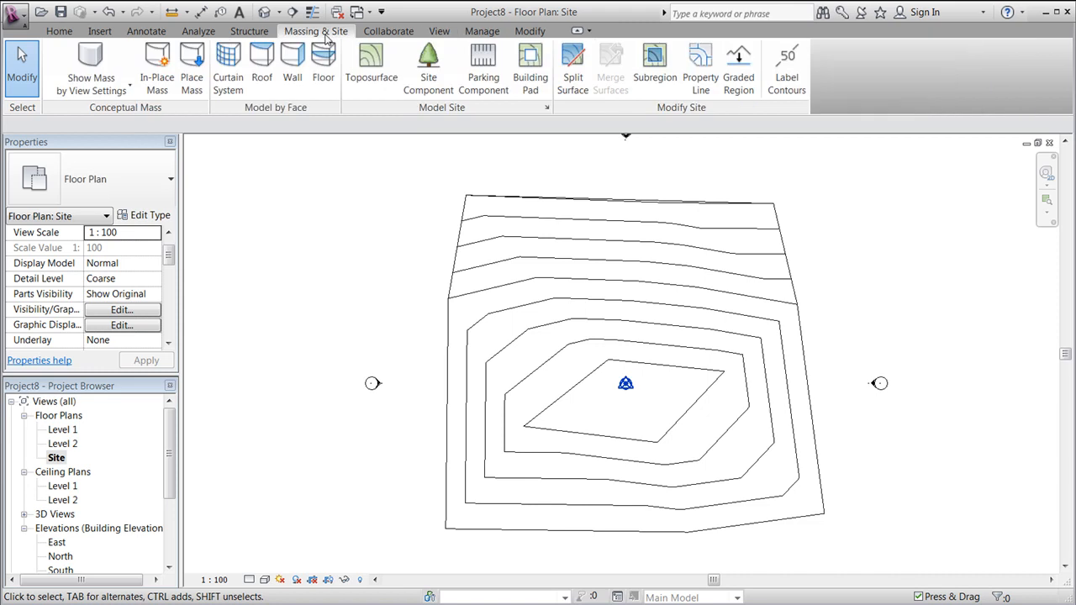
{"action": "mouse_move", "coordinate": [530, 67]}
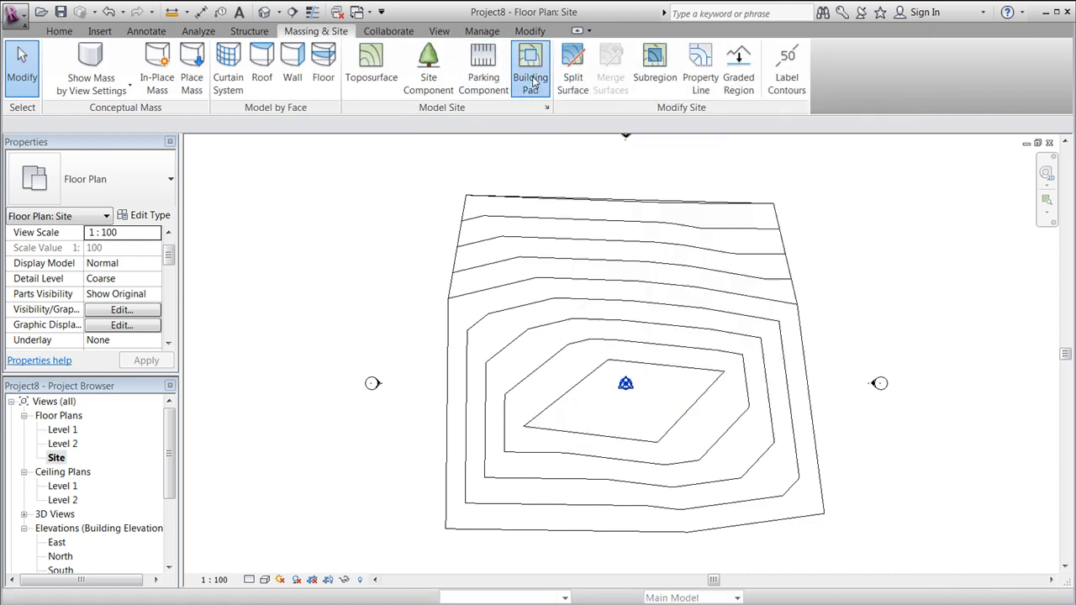
{"action": "left_click", "coordinate": [531, 67]}
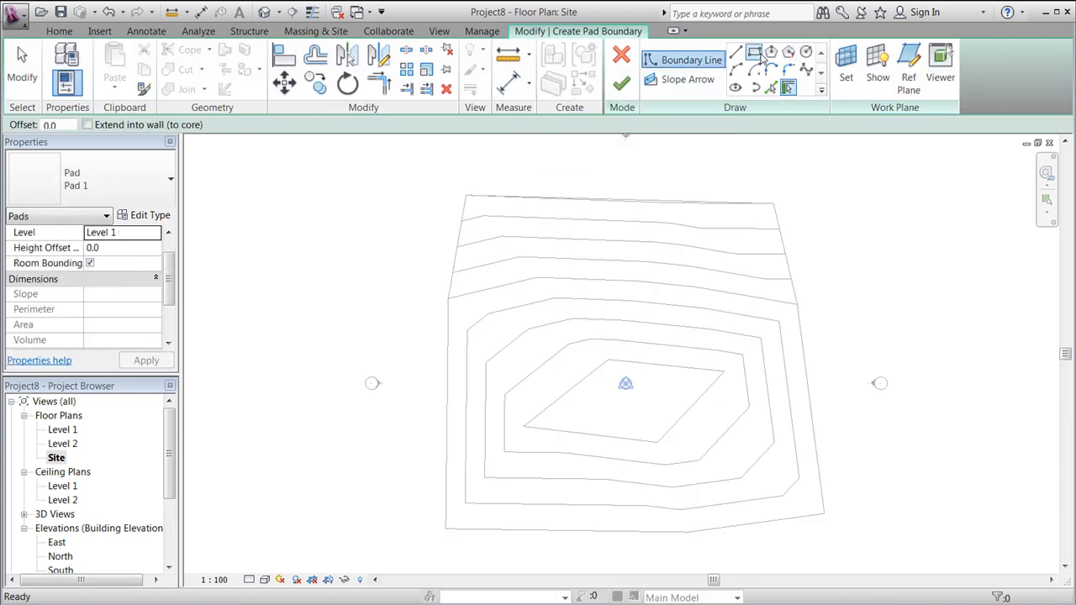
{"action": "left_click", "coordinate": [754, 52]}
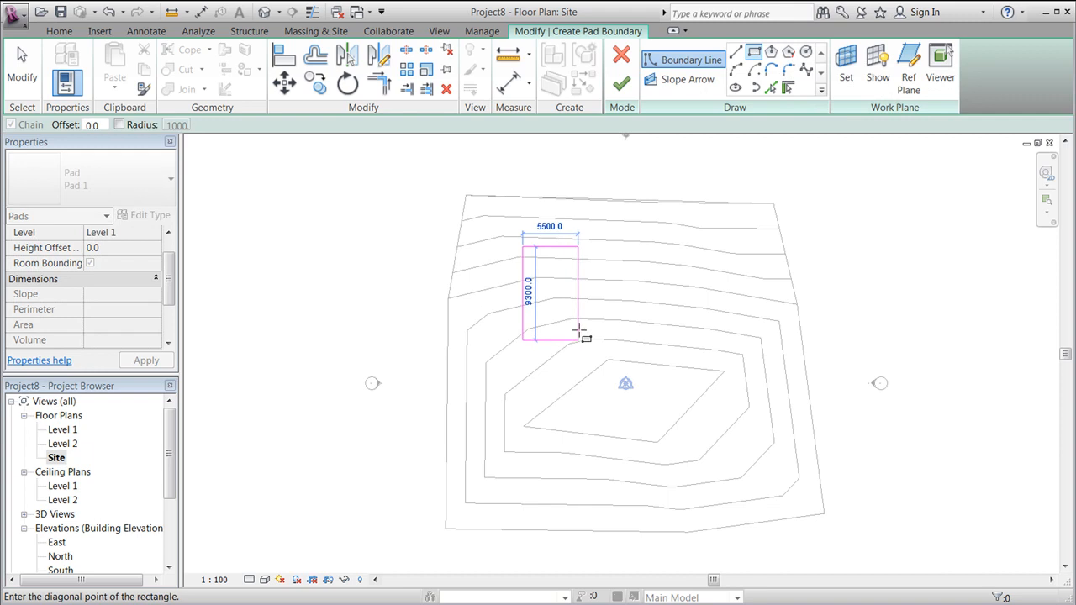
{"action": "left_click", "coordinate": [579, 338]}
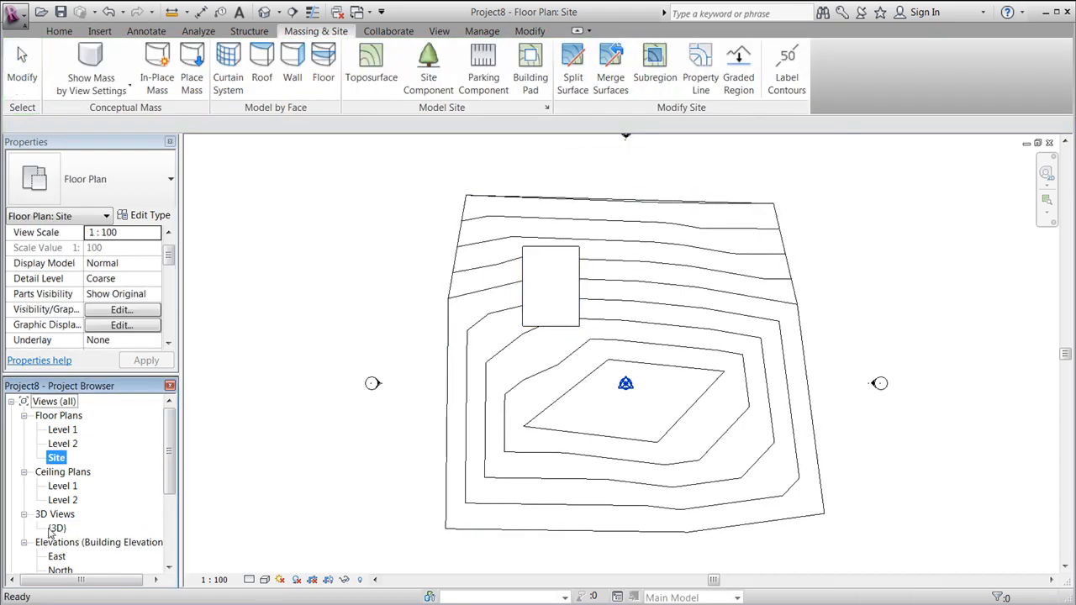
In the 3D view, set the building pad's level and apply a 1500 height offset.
{"action": "double_click", "coordinate": [57, 528]}
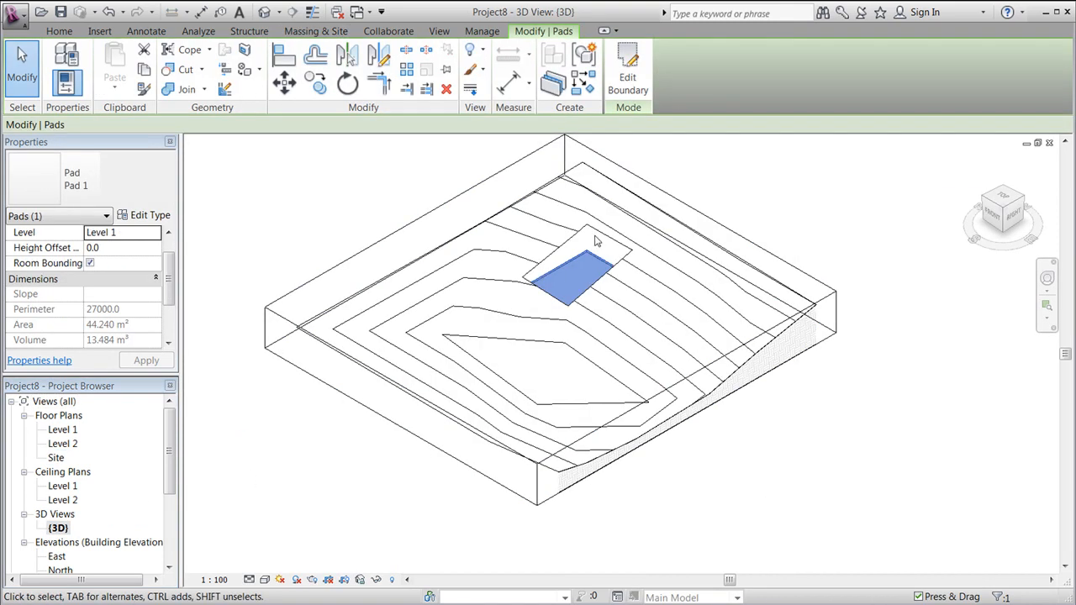
{"action": "scroll", "scroll_direction": "up", "scroll_amount": 3}
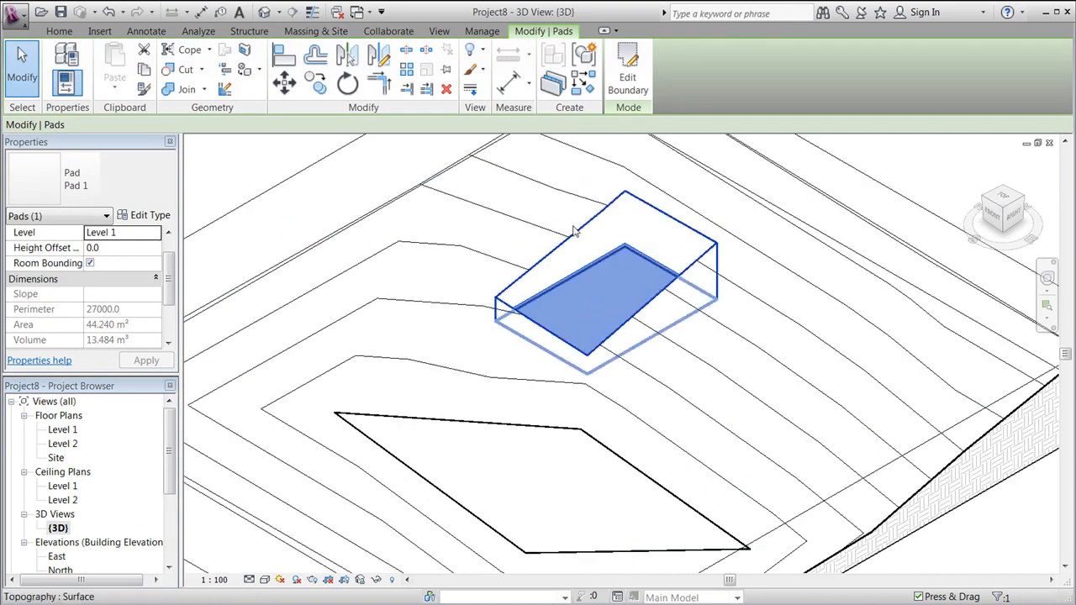
{"action": "mouse_move", "coordinate": [561, 348]}
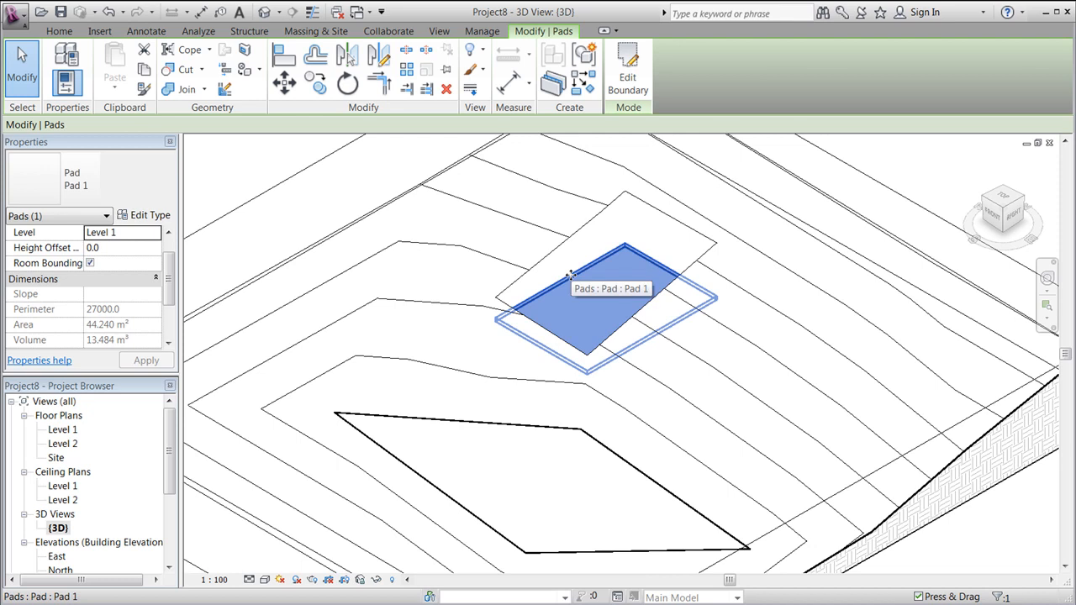
{"action": "mouse_move", "coordinate": [578, 303]}
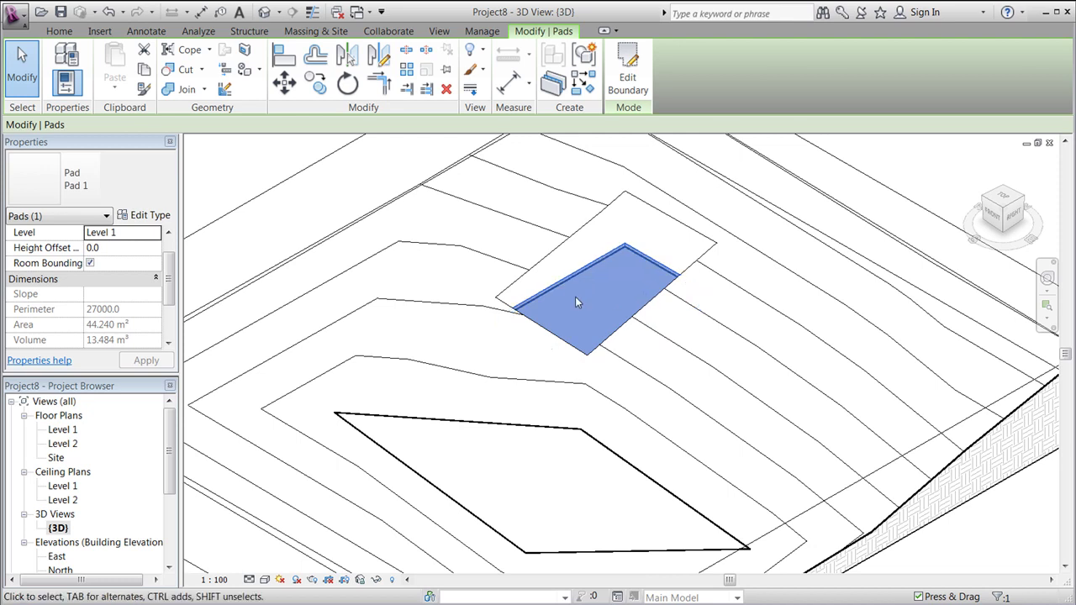
{"action": "mouse_move", "coordinate": [580, 278]}
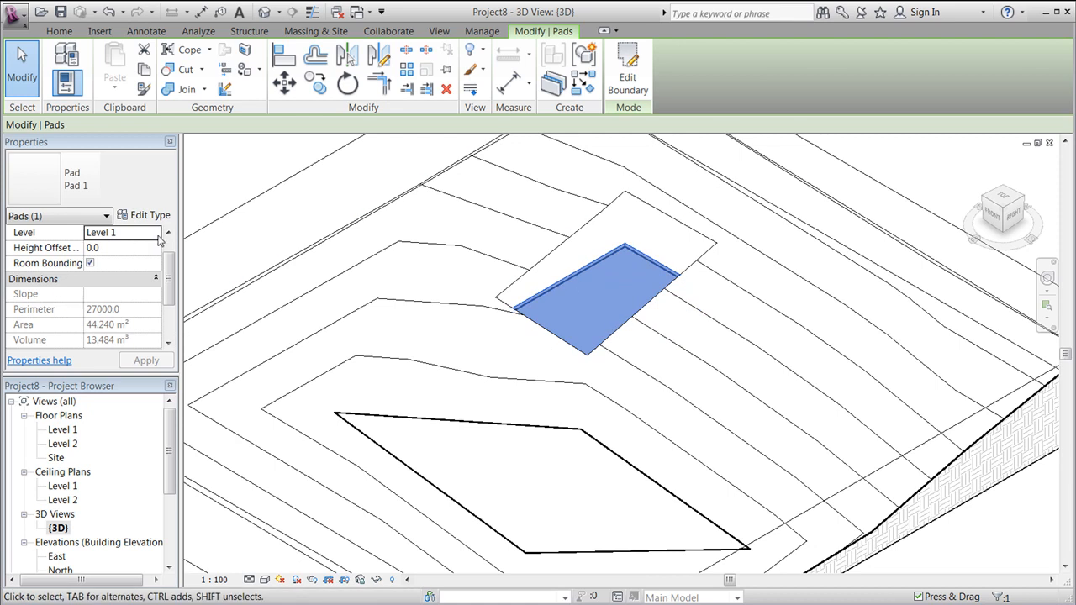
{"action": "left_click", "coordinate": [156, 233]}
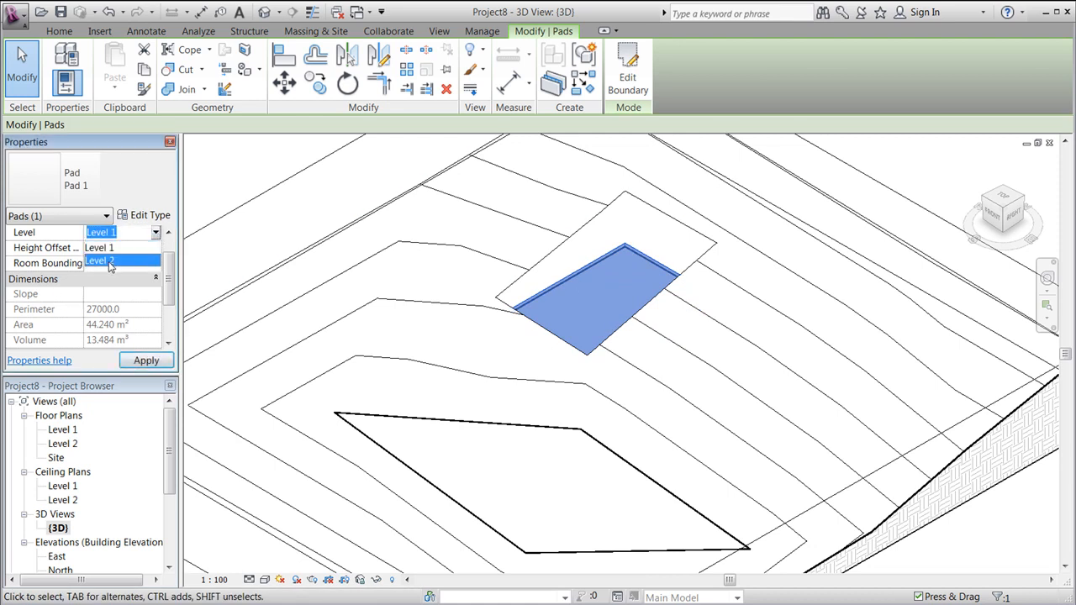
{"action": "left_click", "coordinate": [110, 261]}
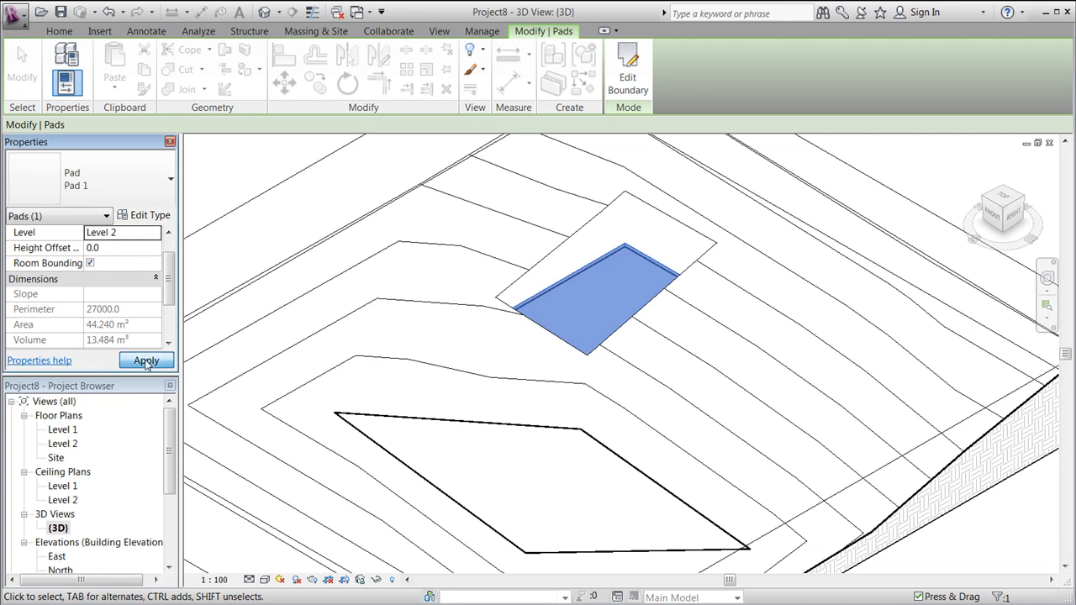
{"action": "left_click", "coordinate": [146, 360]}
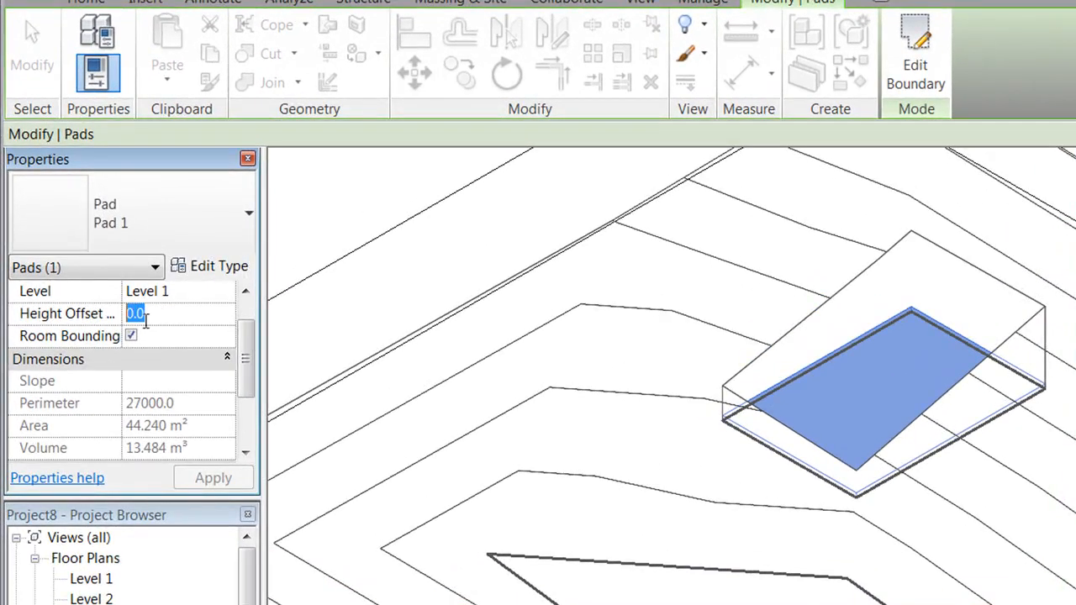
{"action": "type", "text": "15"}
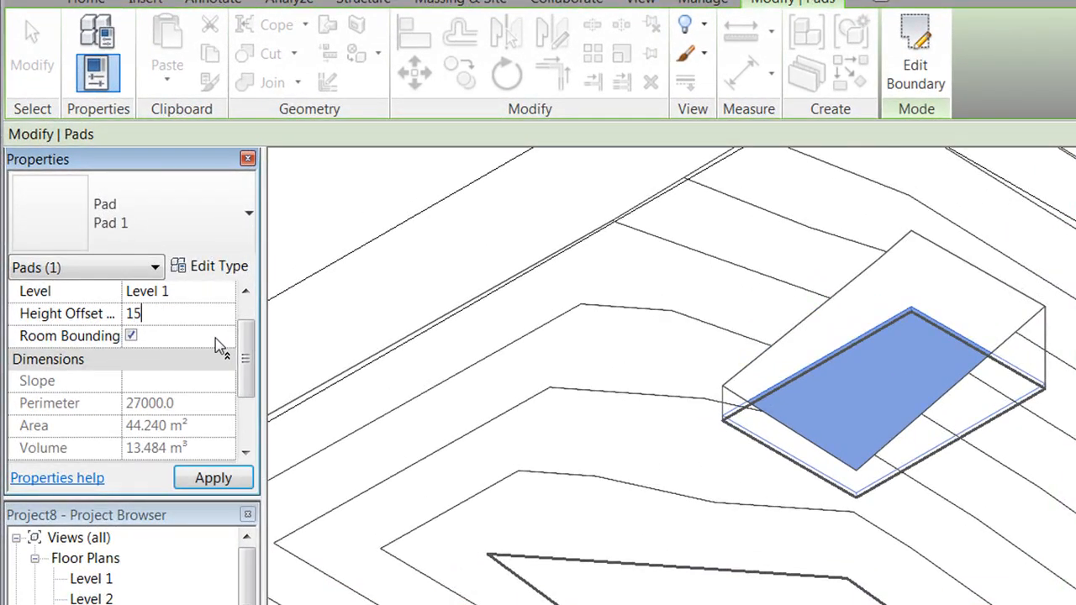
{"action": "left_click", "coordinate": [213, 477]}
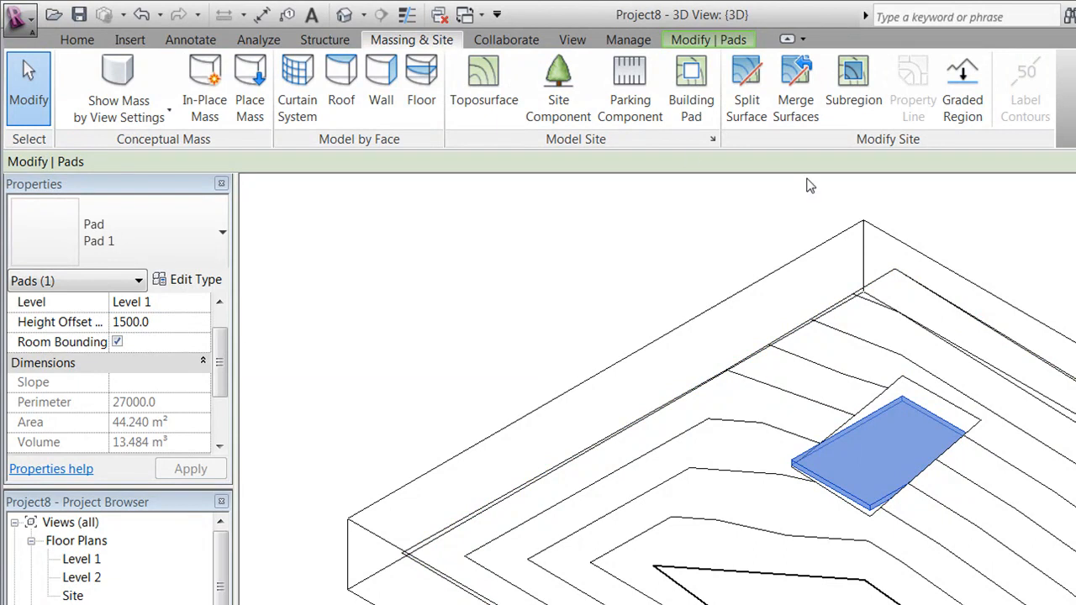
{"action": "mouse_move", "coordinate": [853, 84]}
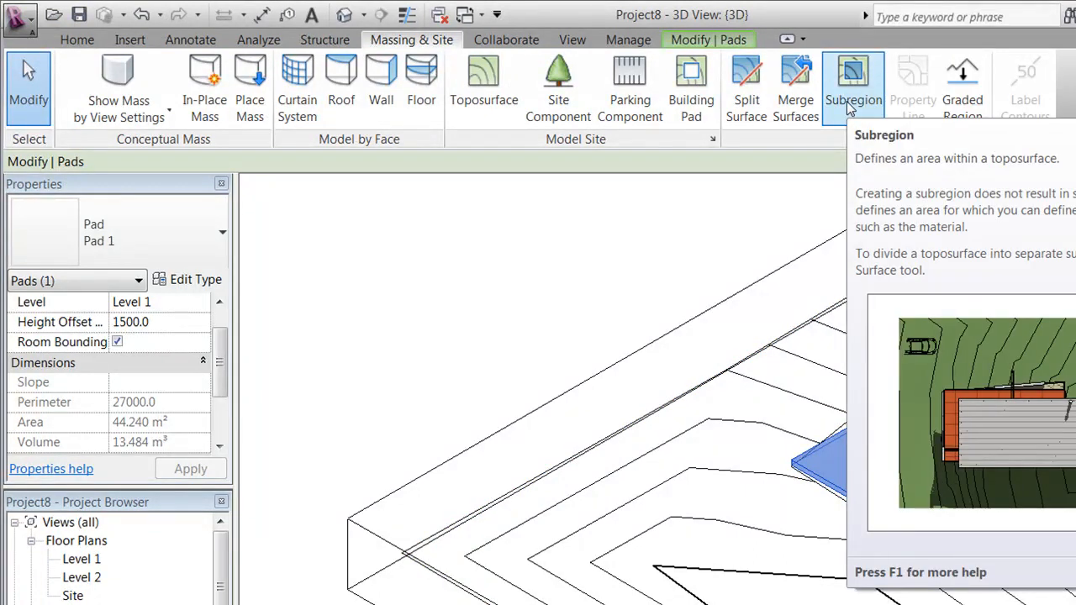
Sketch a narrow subregion strip from the site's top edge to the building pad.
{"action": "left_click", "coordinate": [853, 87]}
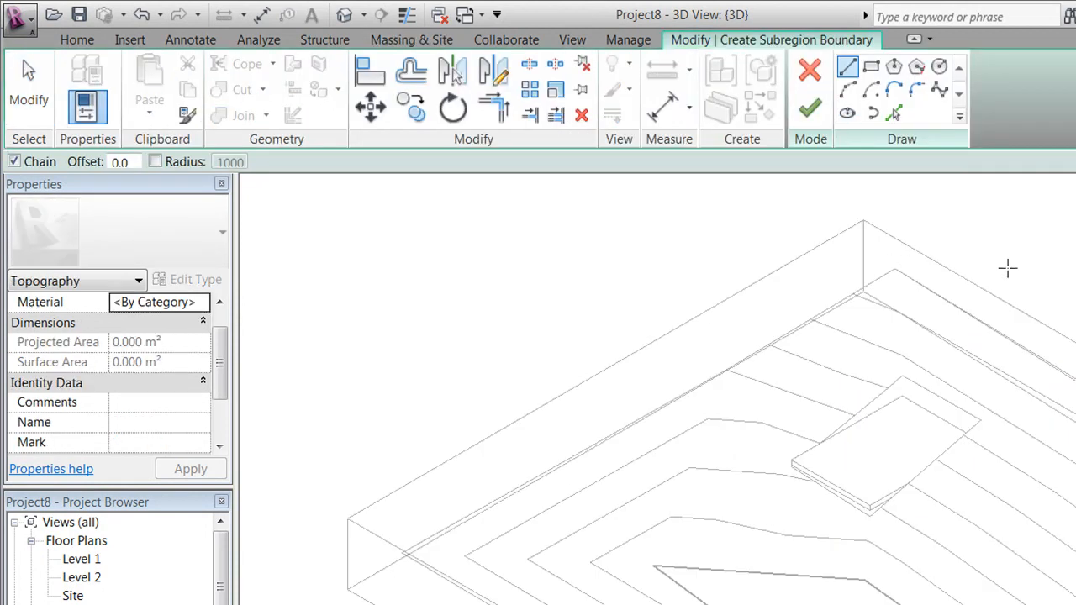
{"action": "mouse_move", "coordinate": [656, 315]}
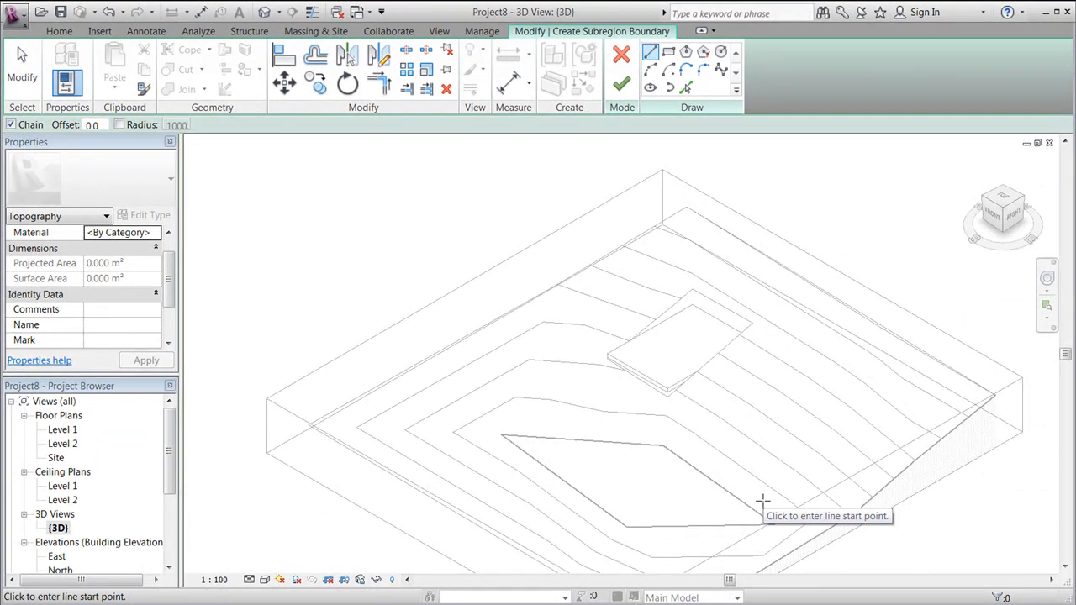
{"action": "mouse_move", "coordinate": [711, 496]}
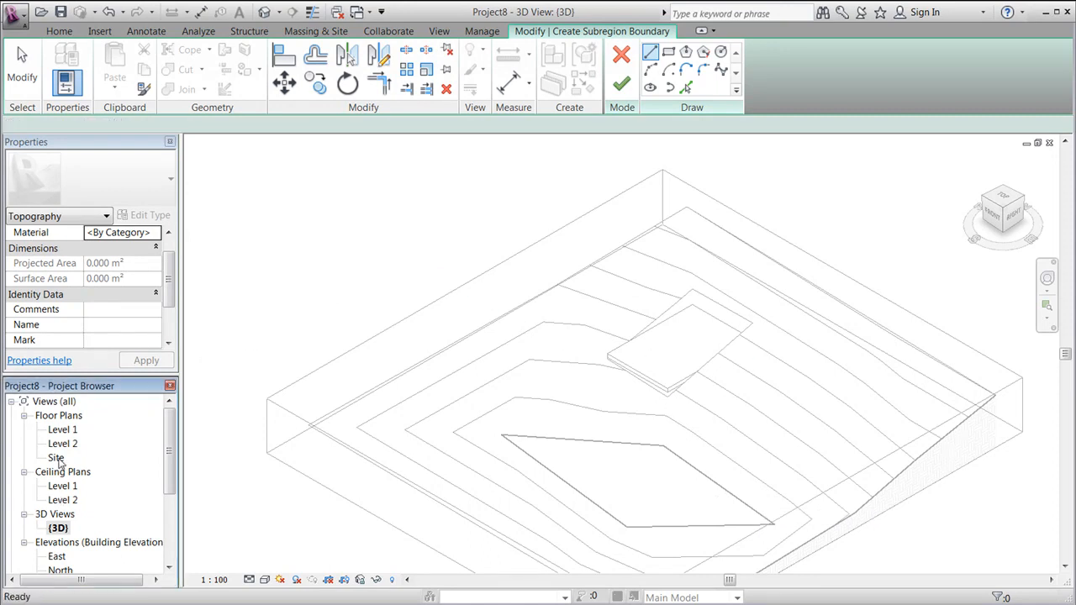
{"action": "double_click", "coordinate": [57, 458]}
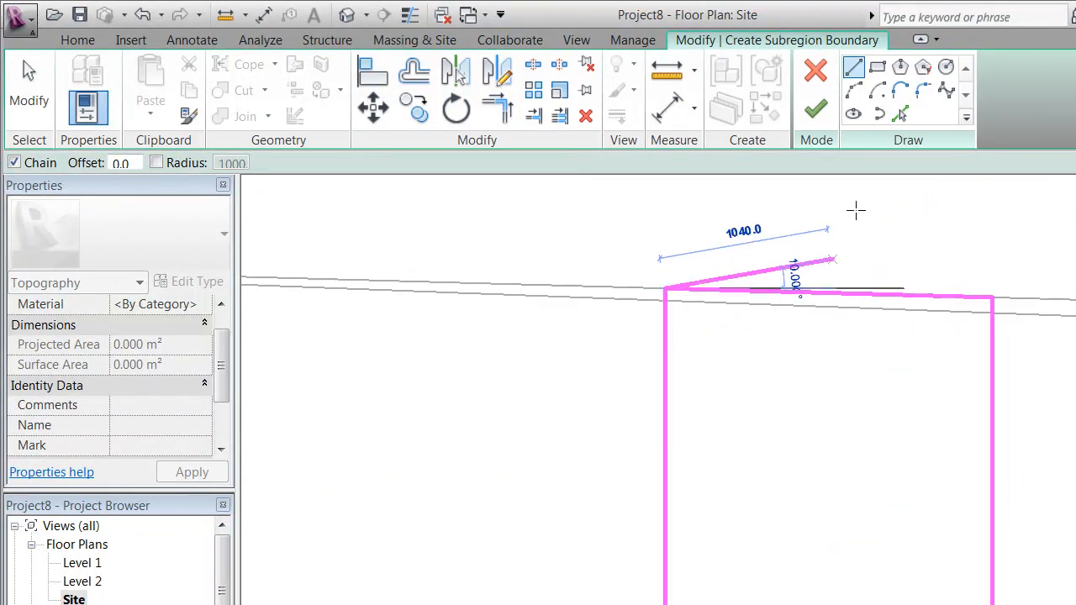
{"action": "left_click", "coordinate": [815, 109]}
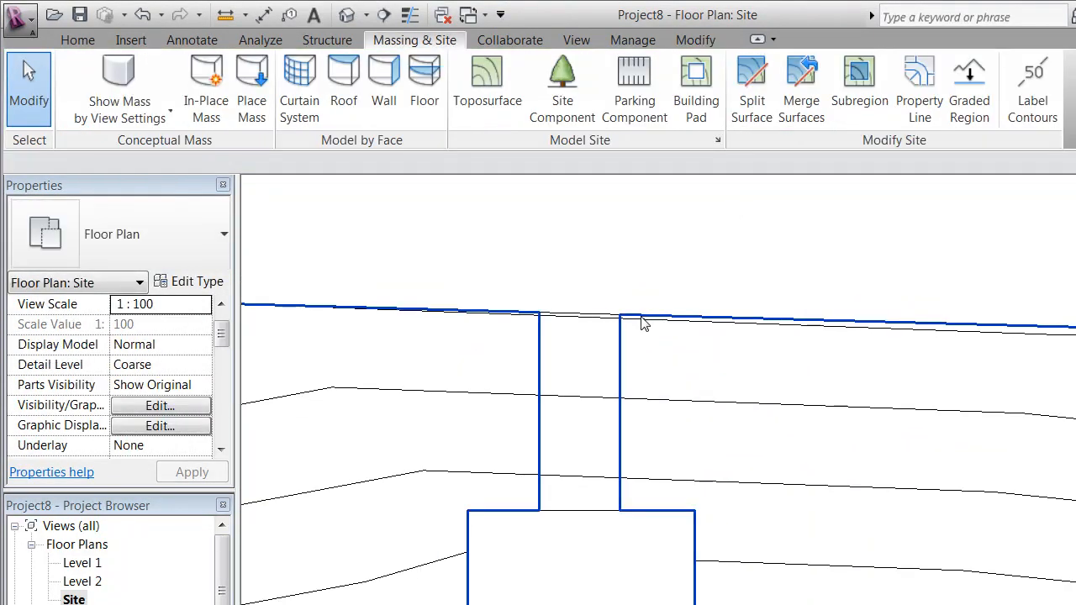
Assign the Site - Hardcore material to the driveway subregion.
{"action": "left_click", "coordinate": [643, 323]}
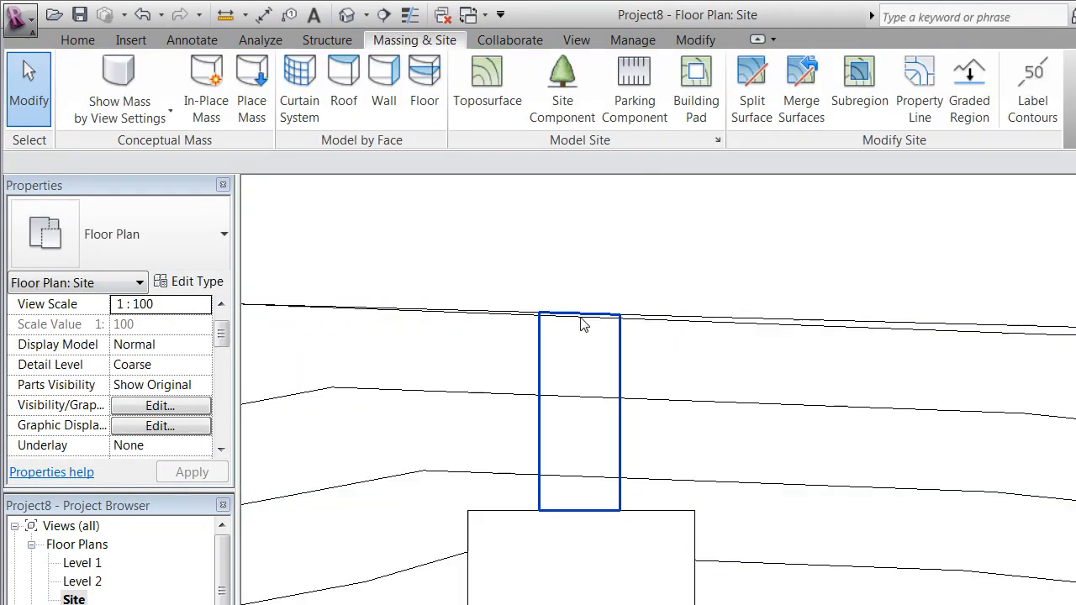
{"action": "left_click", "coordinate": [578, 412]}
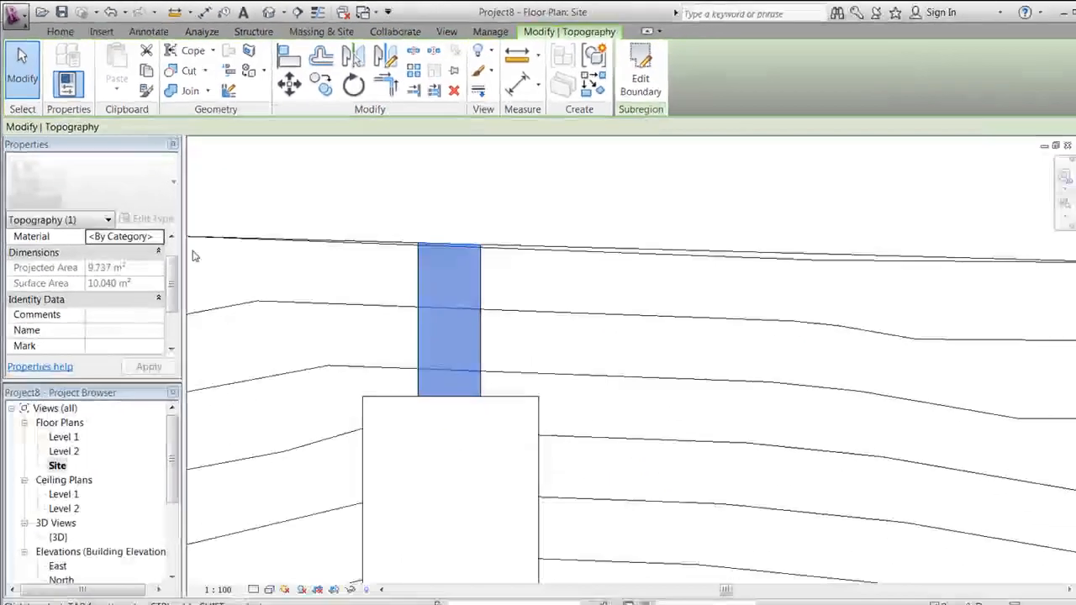
{"action": "left_click", "coordinate": [158, 236]}
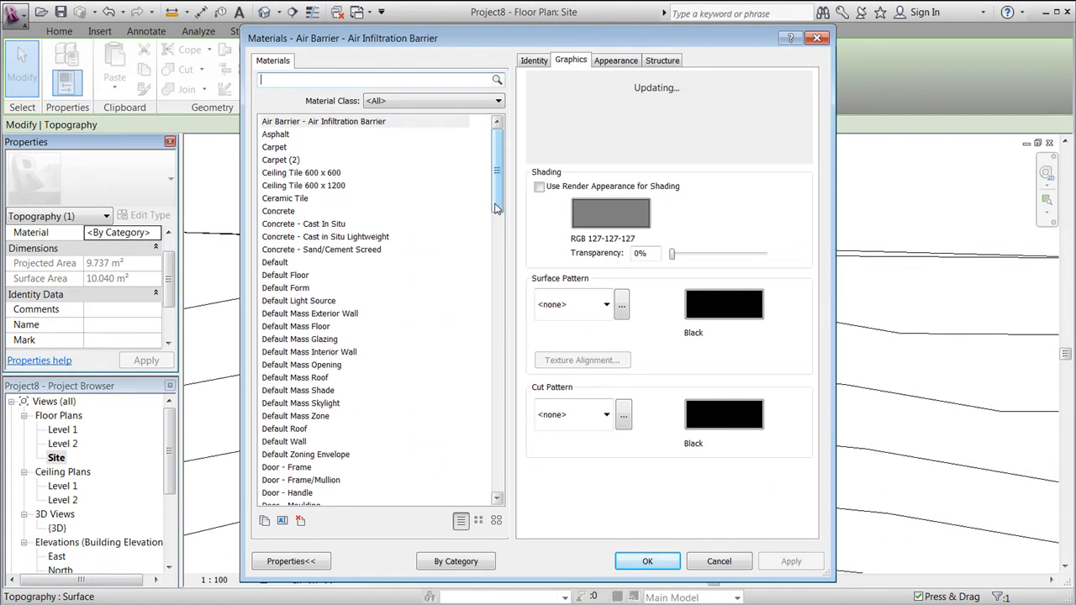
{"action": "scroll", "scroll_direction": "down", "scroll_amount": 3}
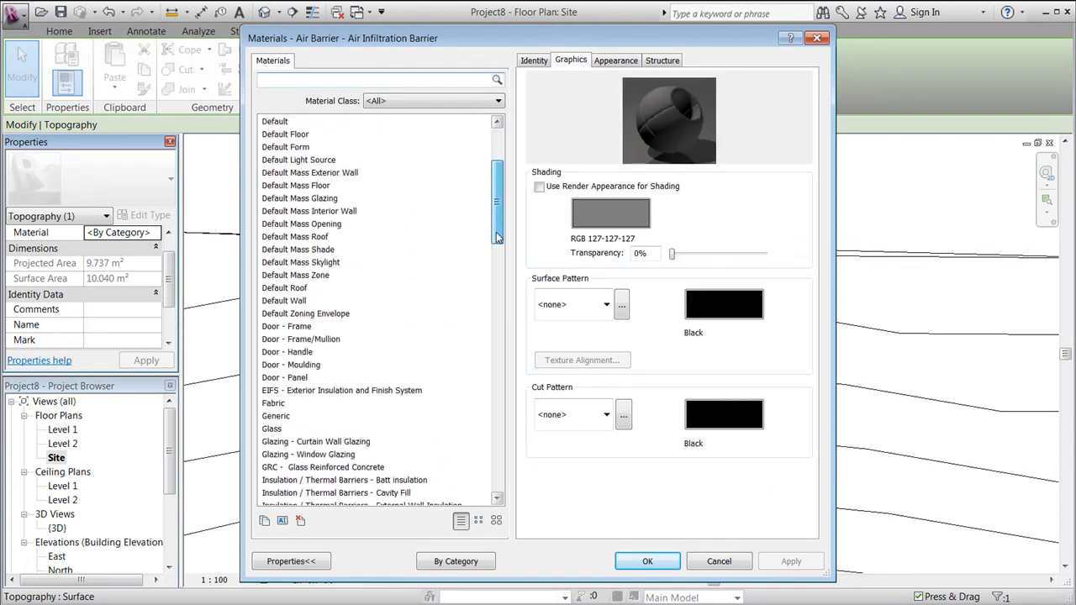
{"action": "scroll", "scroll_direction": "down", "scroll_amount": 3}
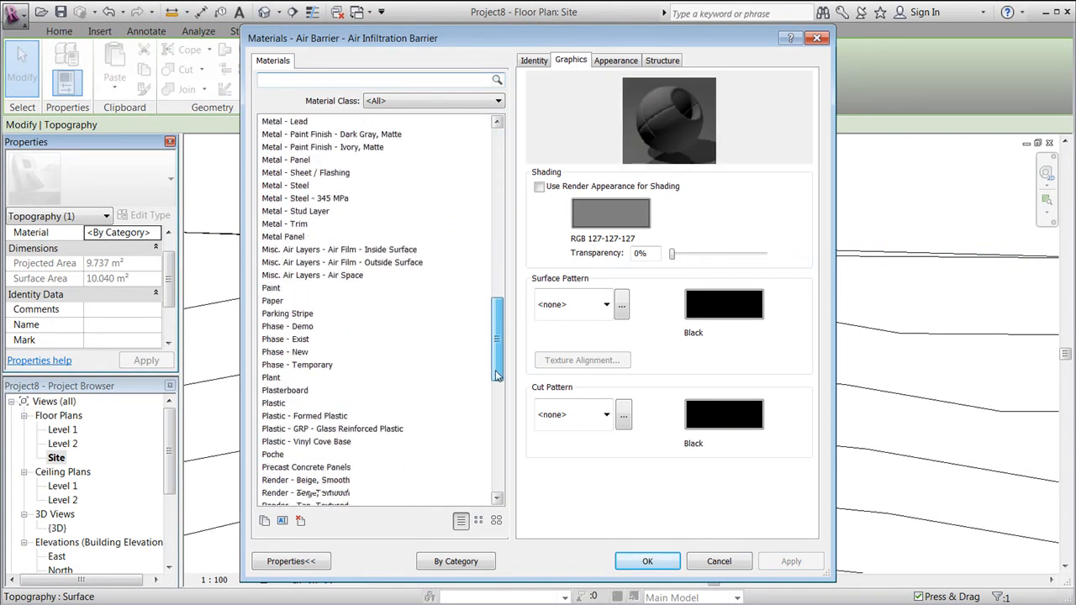
{"action": "scroll", "scroll_direction": "down", "scroll_amount": 3}
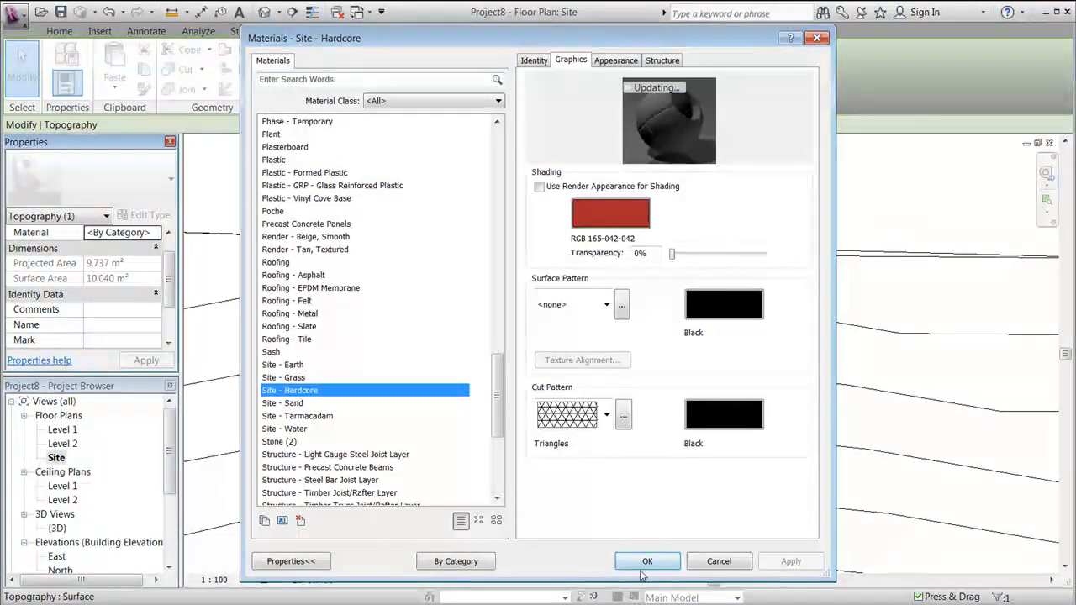
{"action": "left_click", "coordinate": [648, 561]}
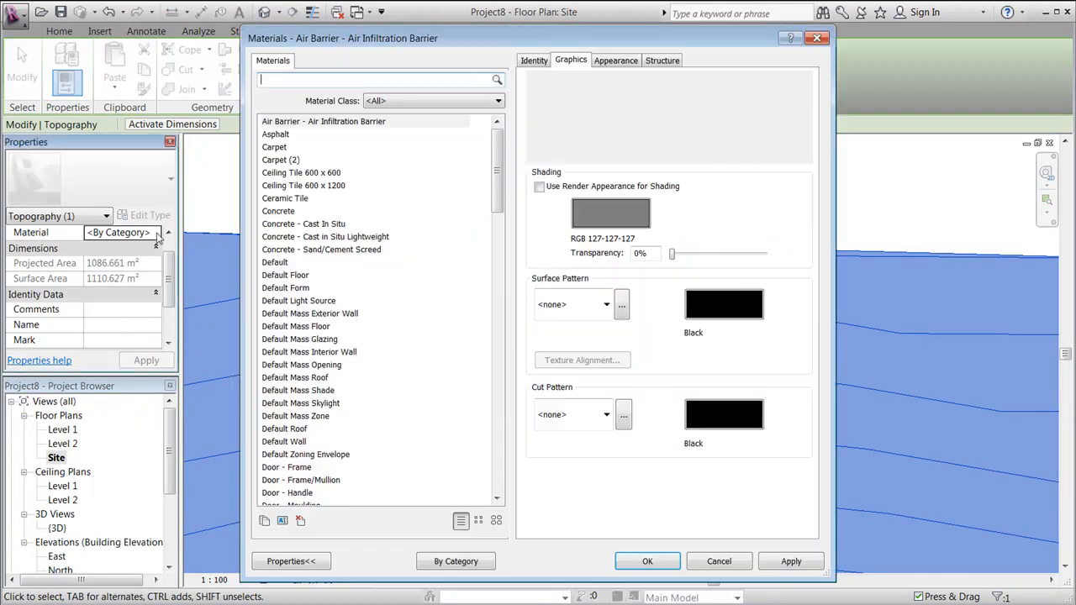
Assign the Site - Grass material to the toposurface.
{"action": "scroll", "scroll_direction": "down", "scroll_amount": 3}
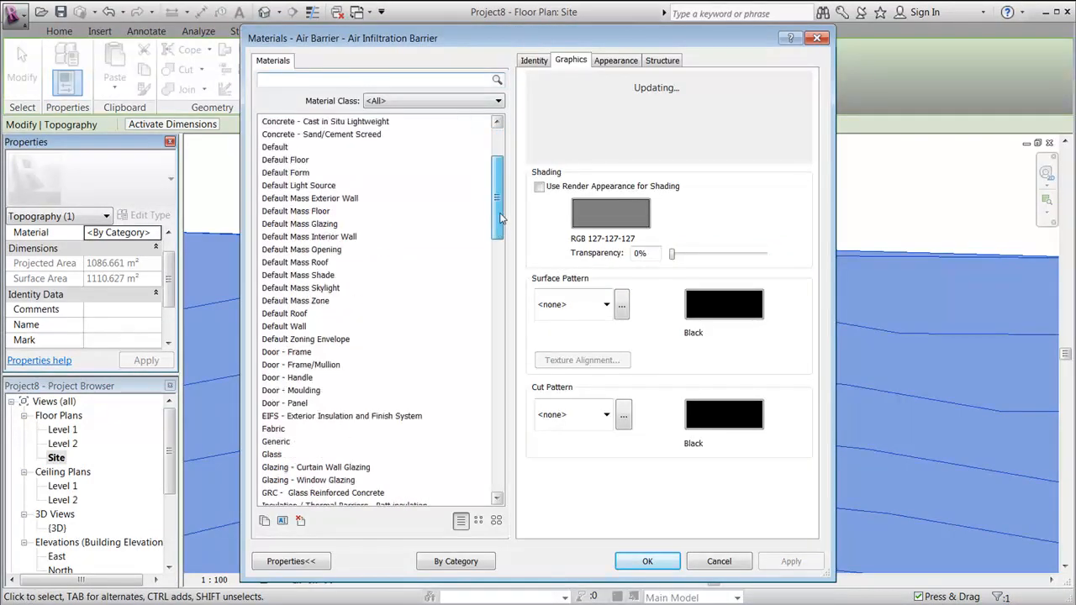
{"action": "scroll", "scroll_direction": "down", "scroll_amount": 3}
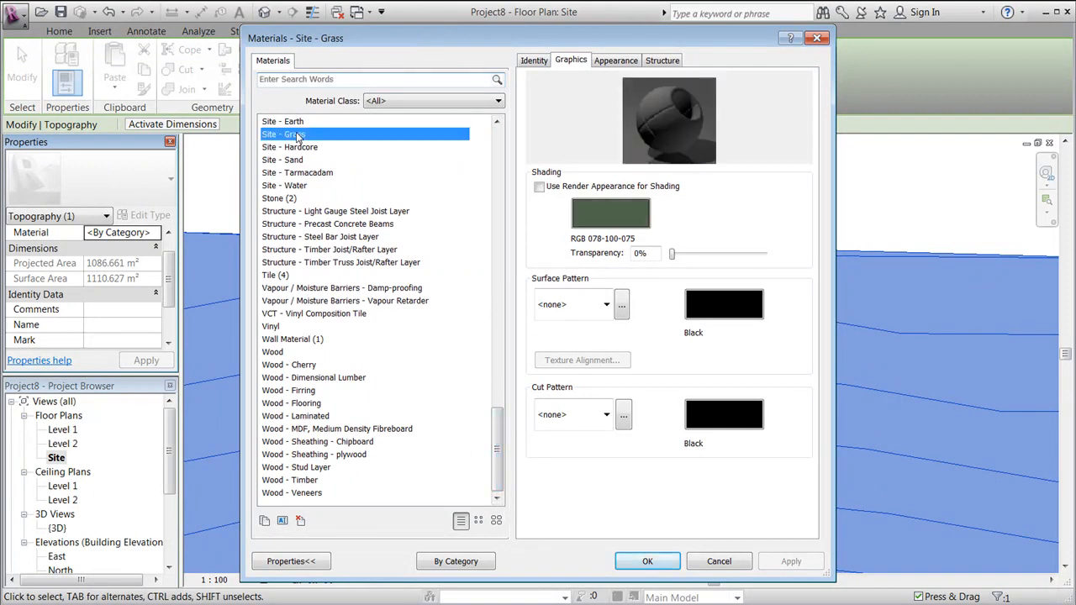
{"action": "left_click", "coordinate": [647, 561]}
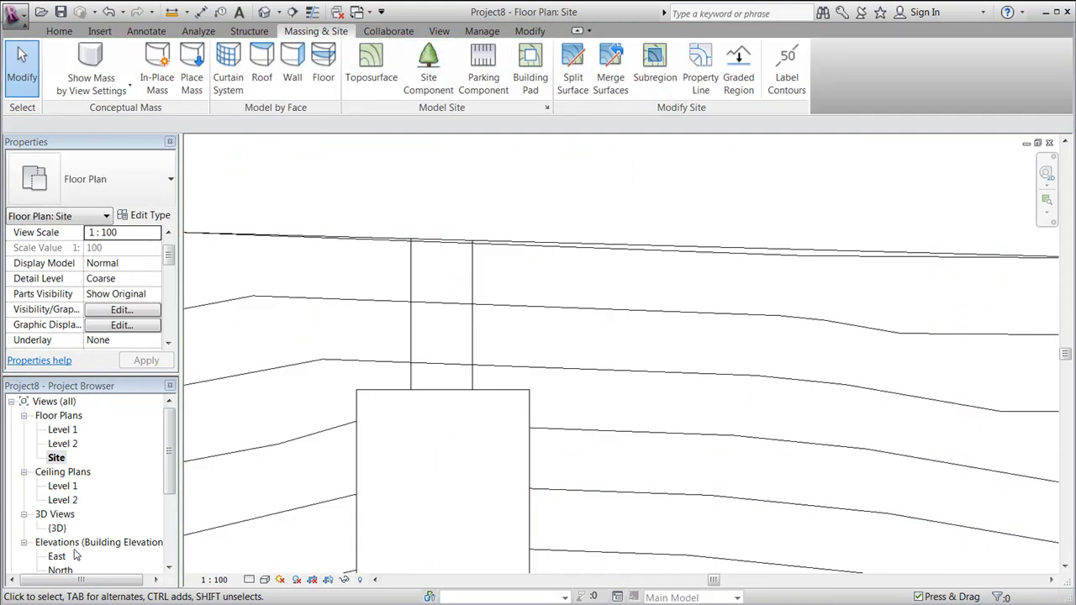
Switch the {3D} view to Realistic visual style and reselect the grass toposurface.
{"action": "double_click", "coordinate": [56, 528]}
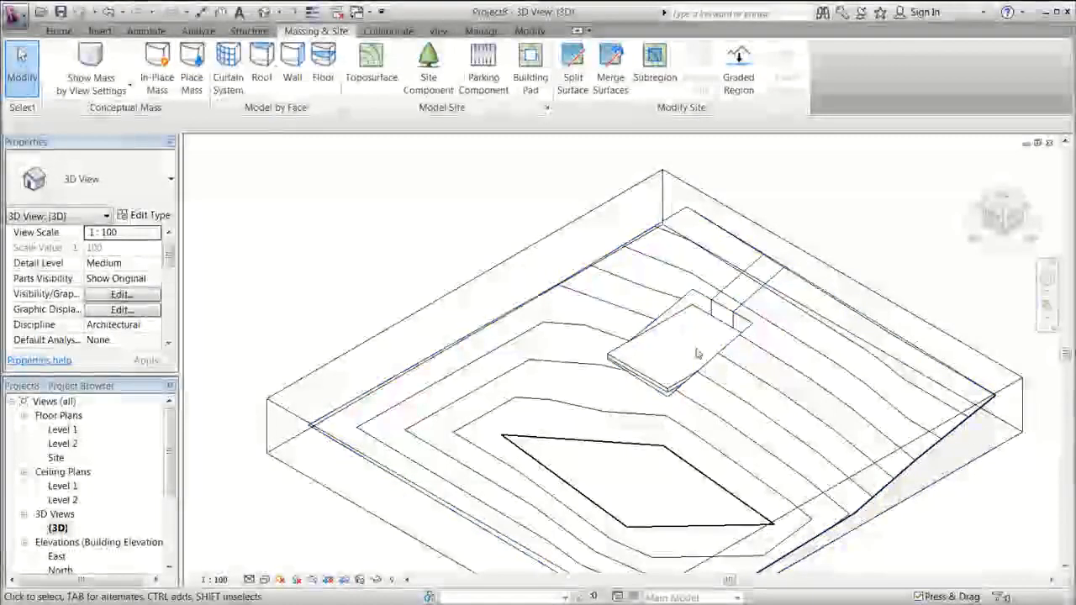
{"action": "left_click", "coordinate": [264, 579]}
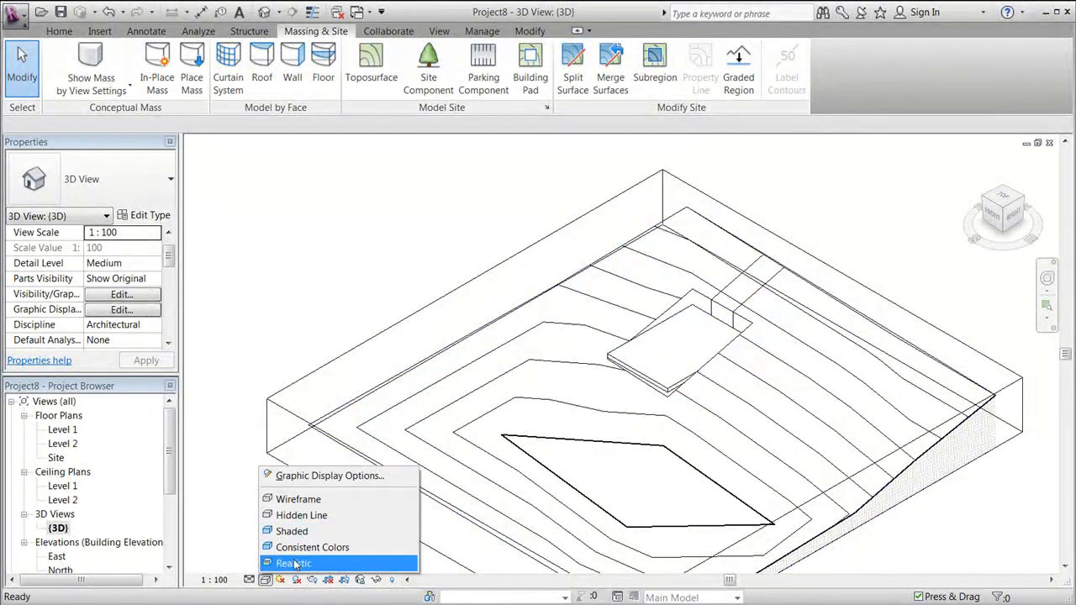
{"action": "left_click", "coordinate": [292, 563]}
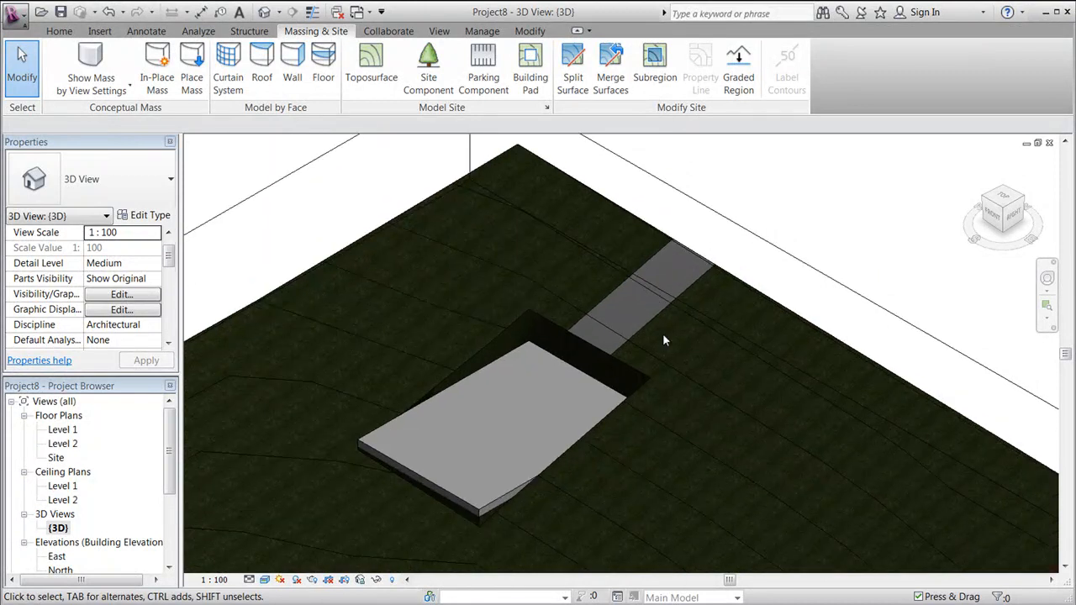
{"action": "left_click", "coordinate": [647, 302]}
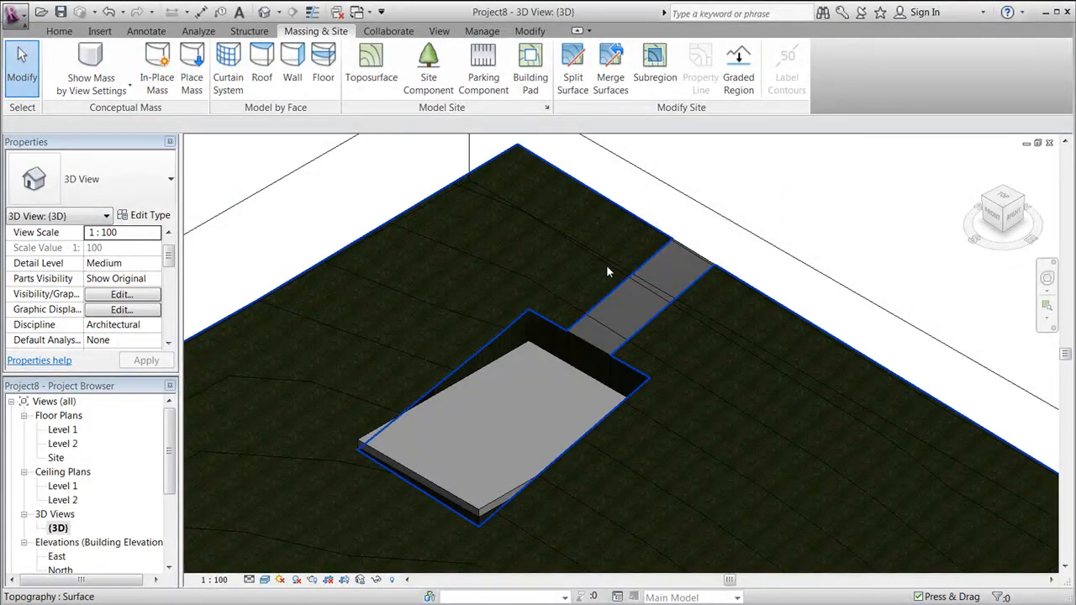
{"action": "left_click", "coordinate": [606, 270]}
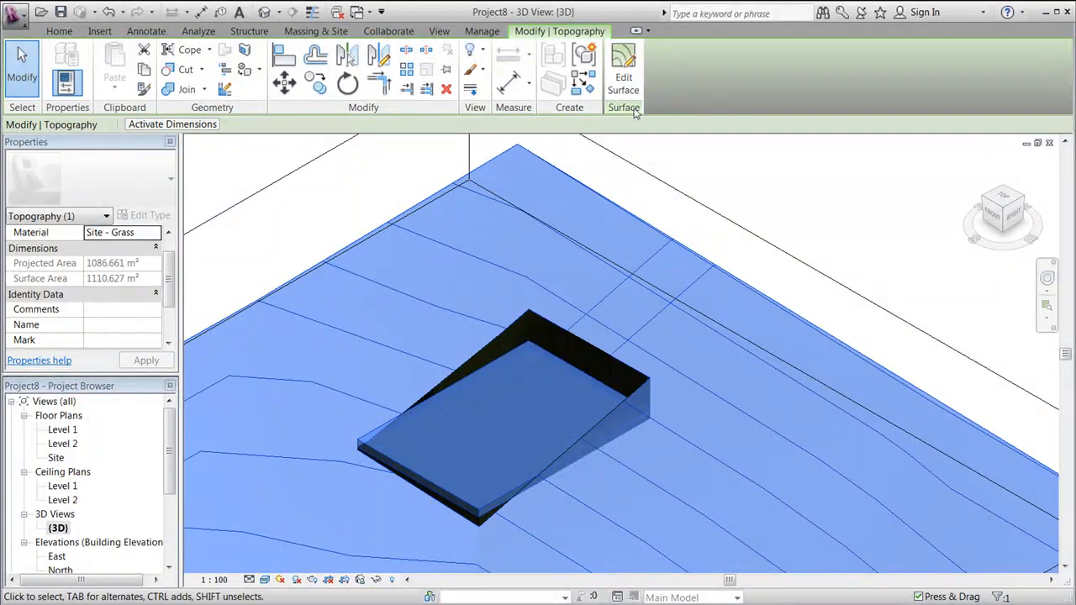
{"action": "mouse_move", "coordinate": [624, 71]}
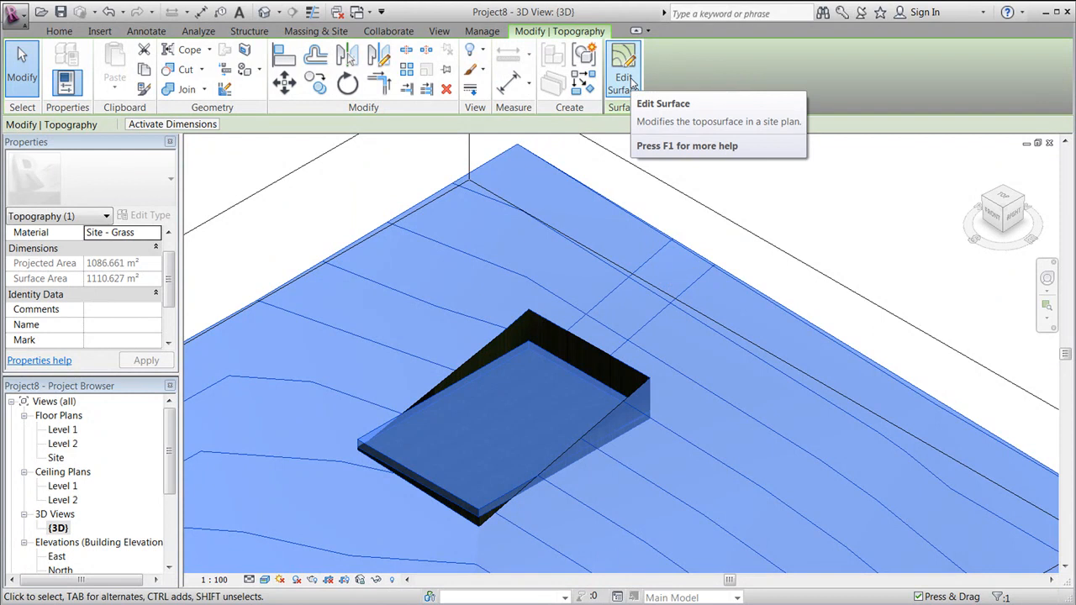
In the Site plan, drag a top-edge point of the grass toposurface inward, then reopen {3D}.
{"action": "left_click", "coordinate": [624, 67]}
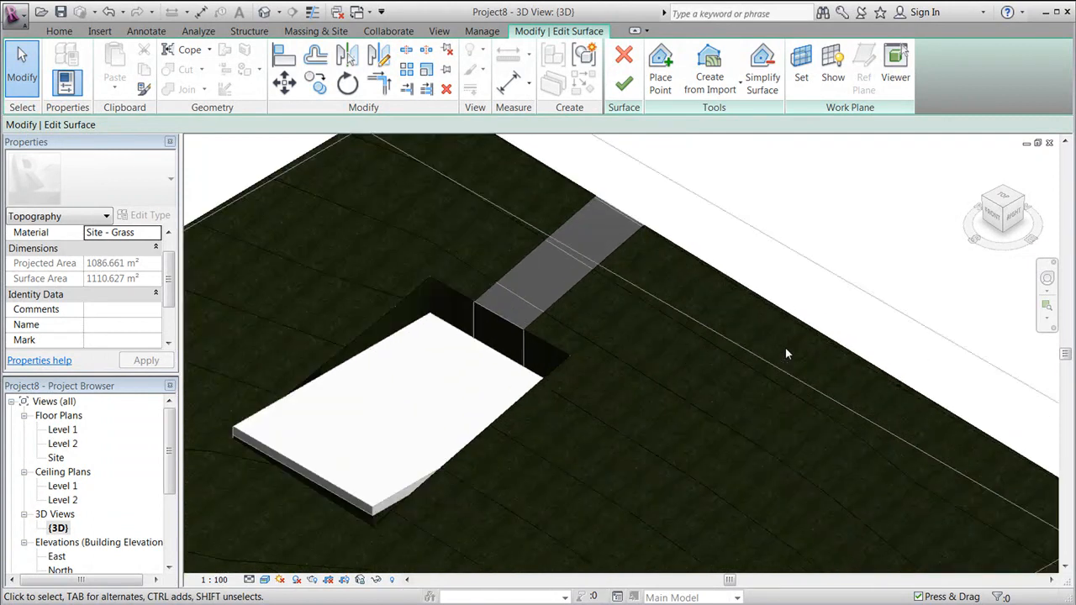
{"action": "left_click_drag", "start_coordinate": [786, 353], "coordinate": [546, 291]}
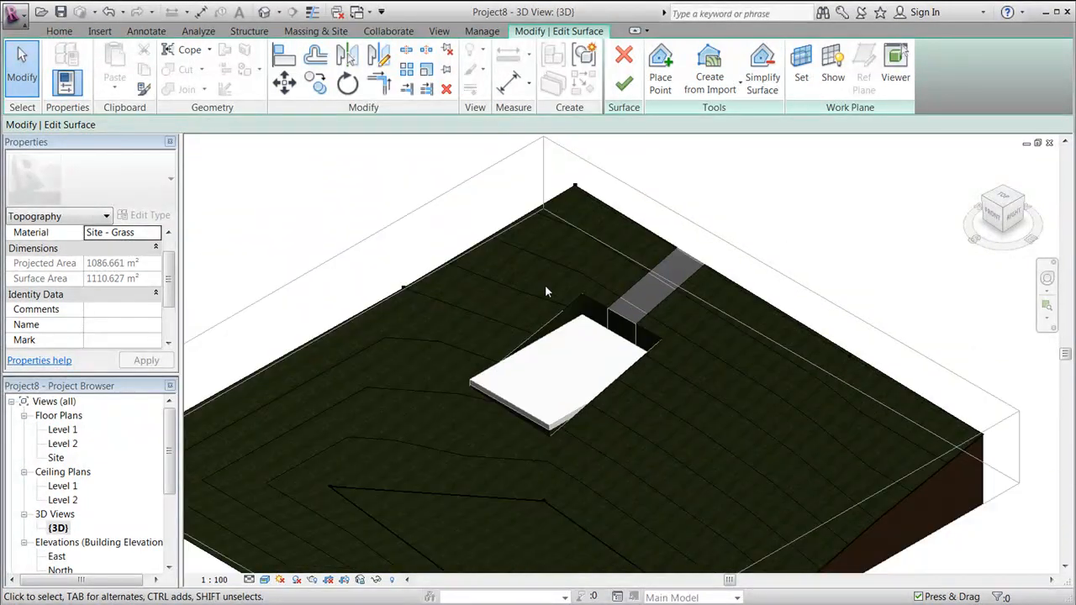
{"action": "left_click_drag", "start_coordinate": [547, 291], "coordinate": [600, 208]}
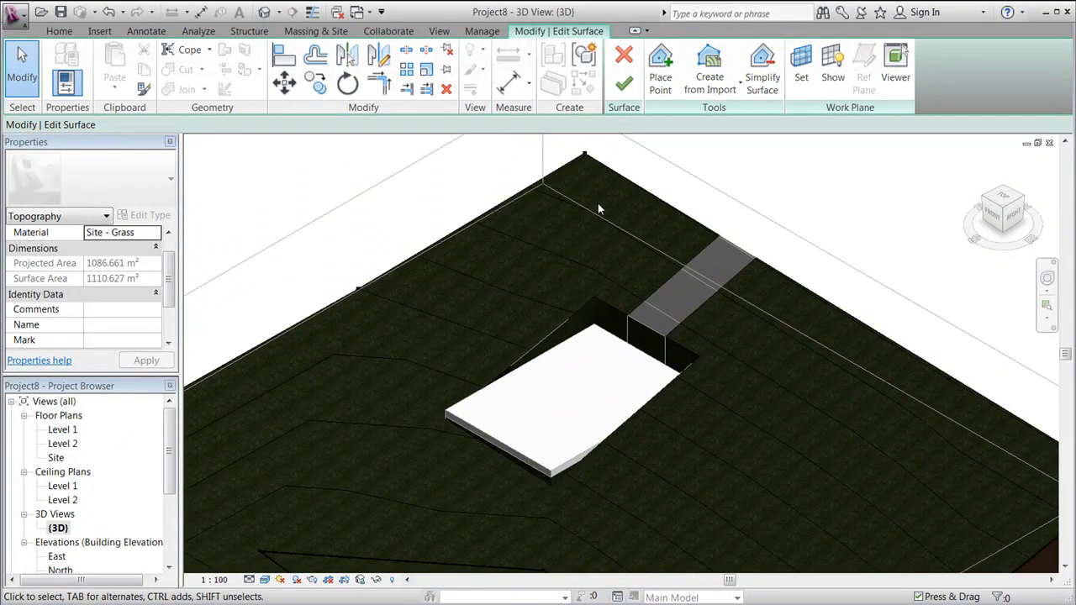
{"action": "double_click", "coordinate": [55, 458]}
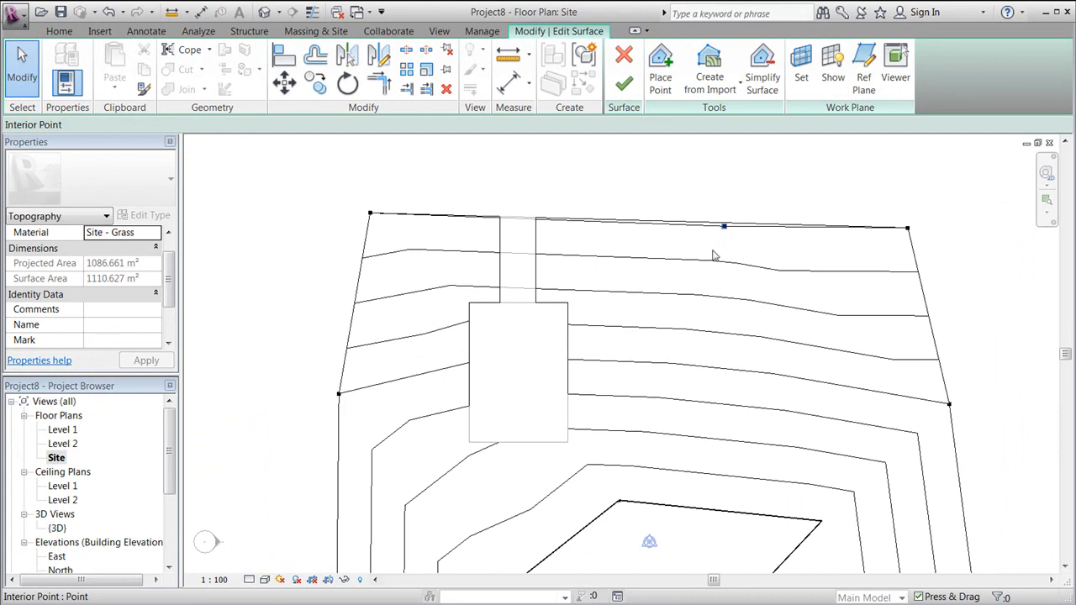
{"action": "left_click", "coordinate": [723, 228]}
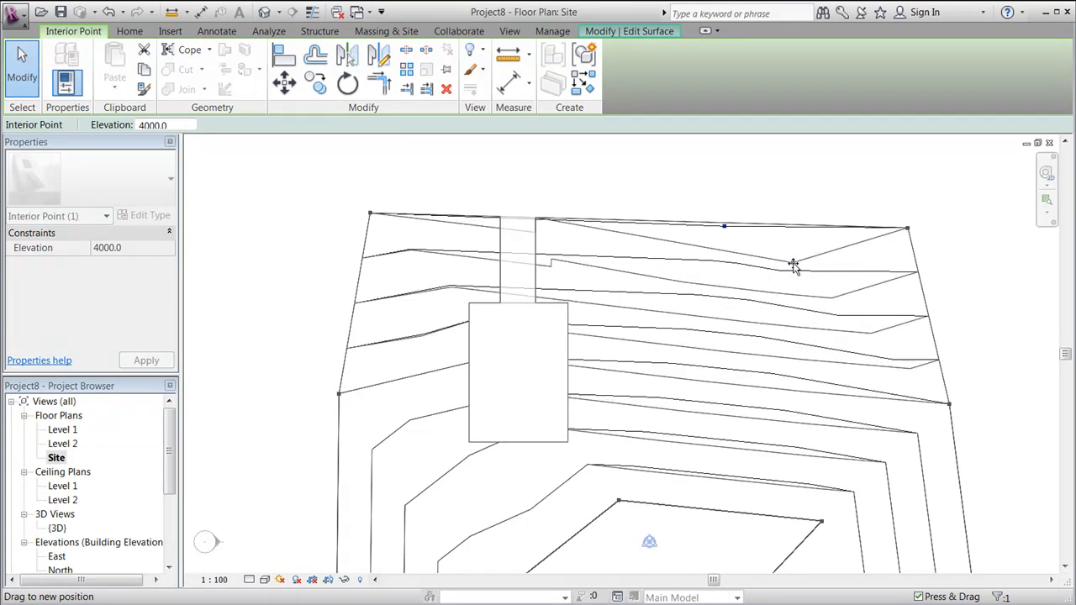
{"action": "left_click_drag", "start_coordinate": [723, 227], "coordinate": [792, 262]}
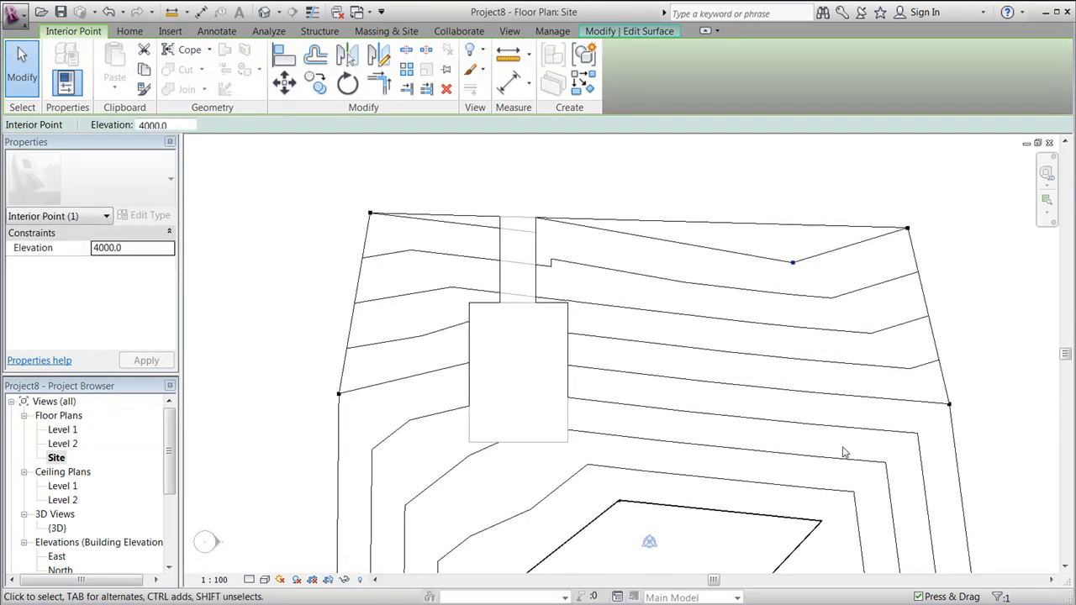
{"action": "mouse_move", "coordinate": [234, 325]}
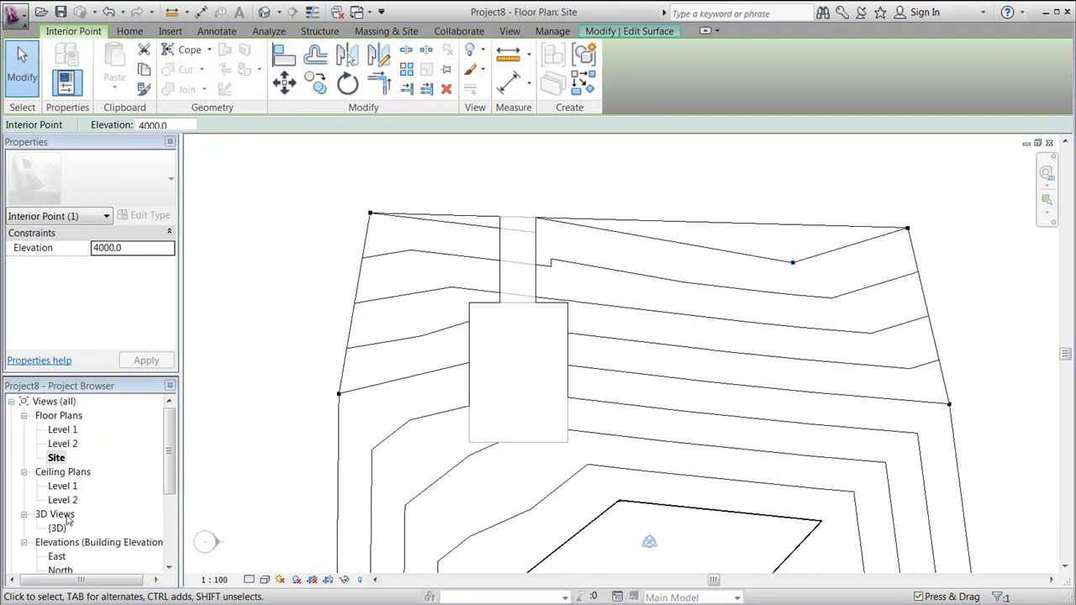
{"action": "double_click", "coordinate": [57, 527]}
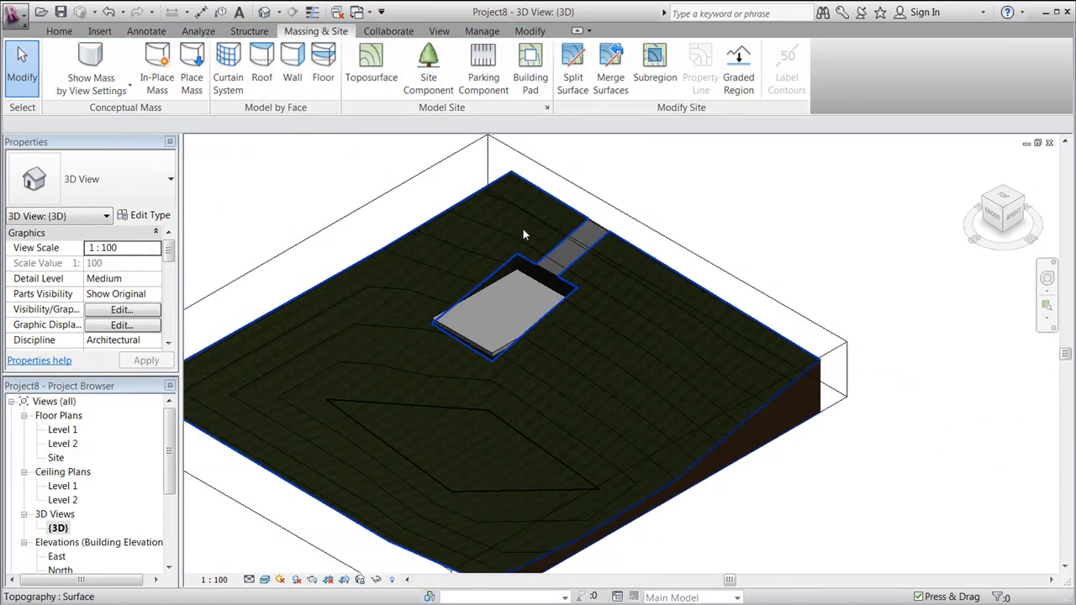
{"action": "mouse_move", "coordinate": [580, 307]}
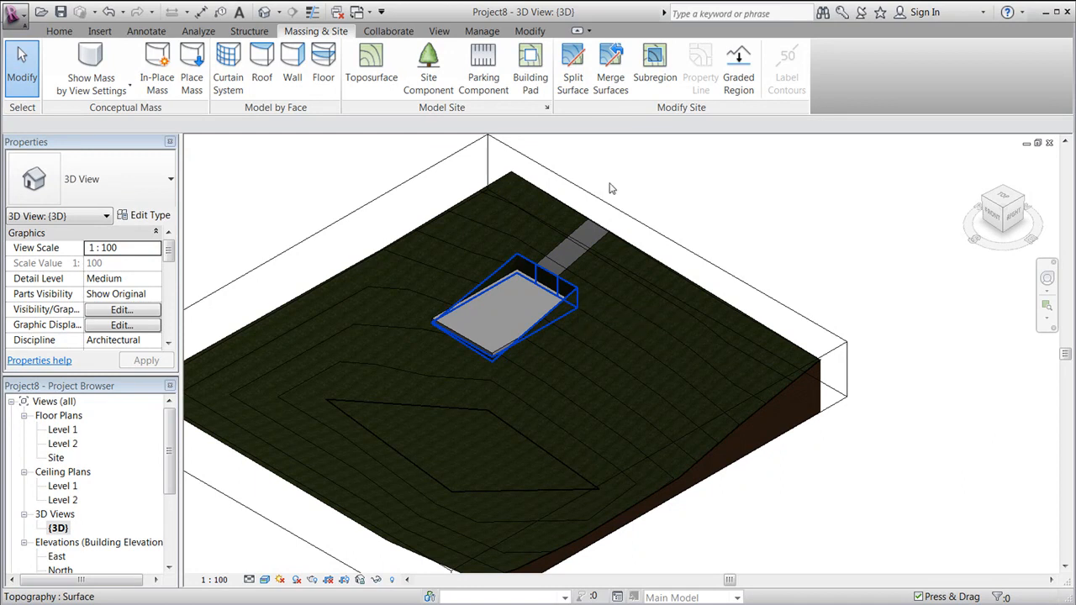
{"action": "mouse_move", "coordinate": [572, 67]}
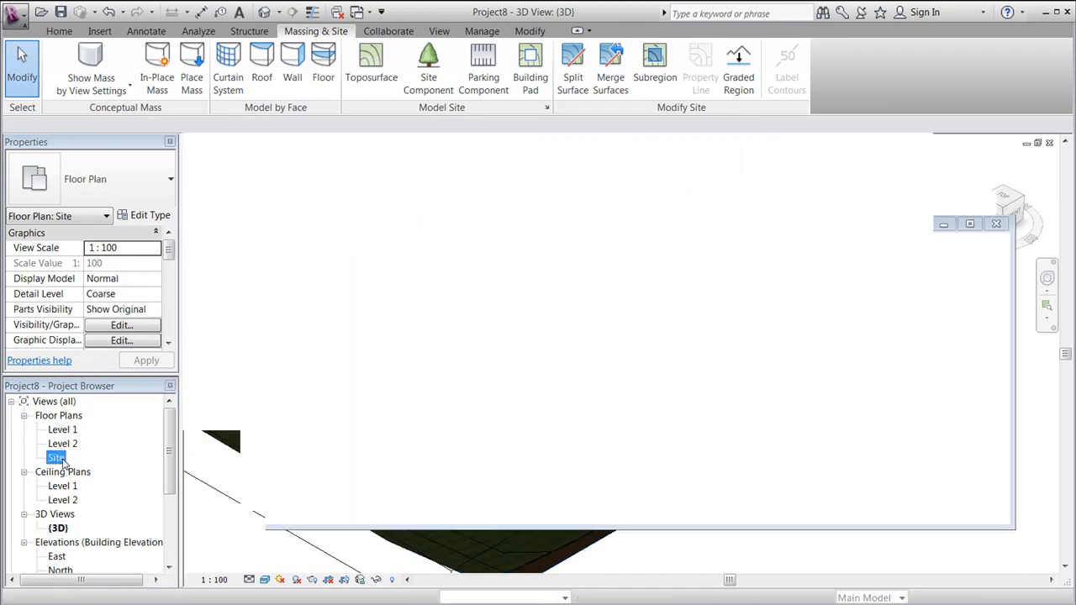
Open Floor Plans > Site to view the contours, building pad and driveway outlines.
{"action": "double_click", "coordinate": [56, 457]}
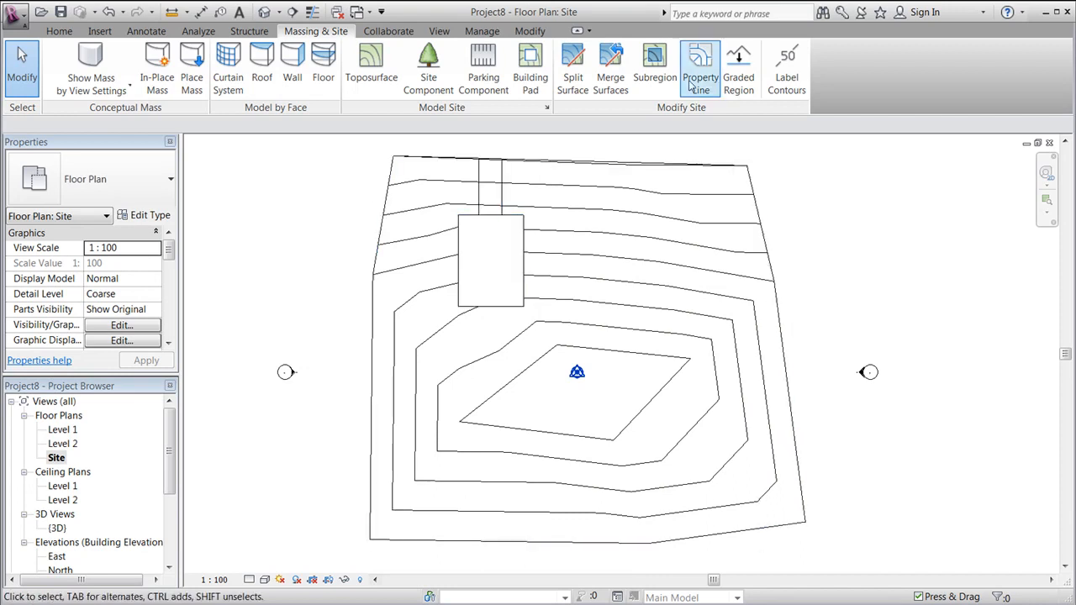
{"action": "mouse_move", "coordinate": [572, 68]}
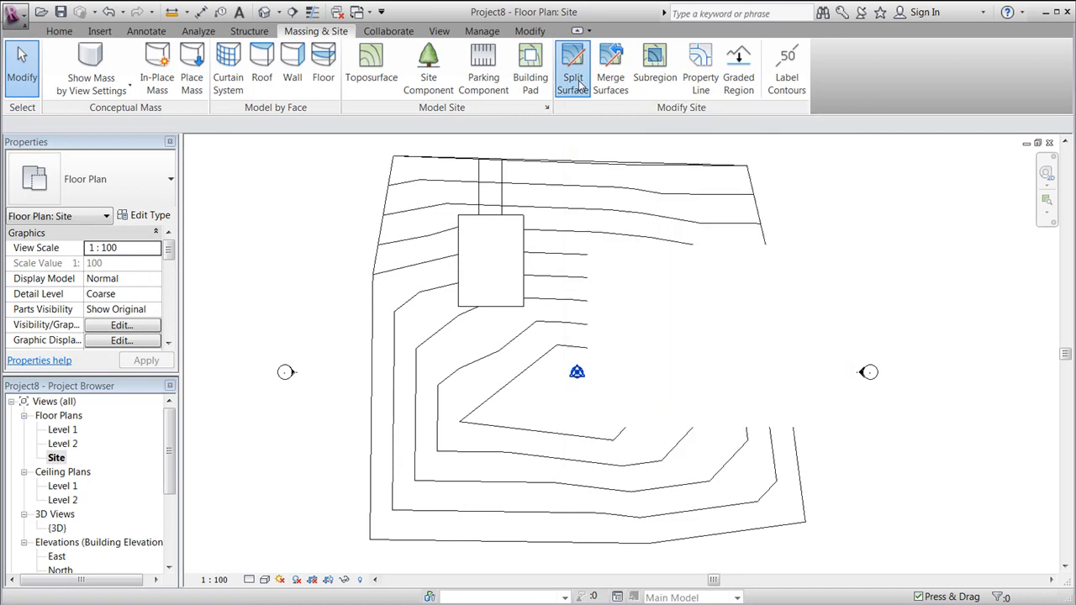
Split the grass toposurface with a rectangular sketch around the pad, then select a piece.
{"action": "left_click", "coordinate": [572, 67]}
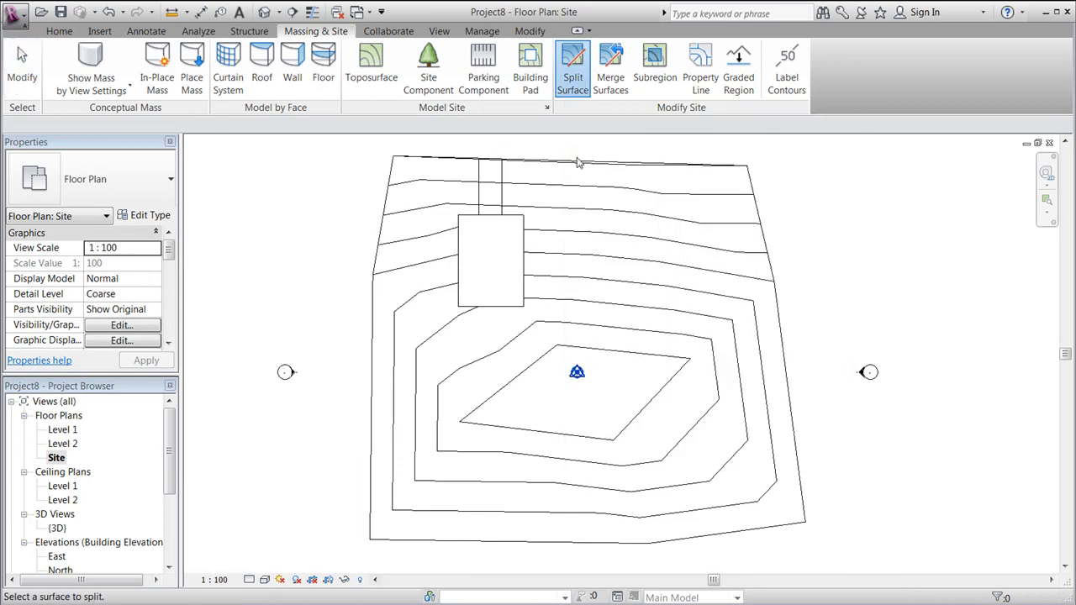
{"action": "left_click", "coordinate": [572, 63]}
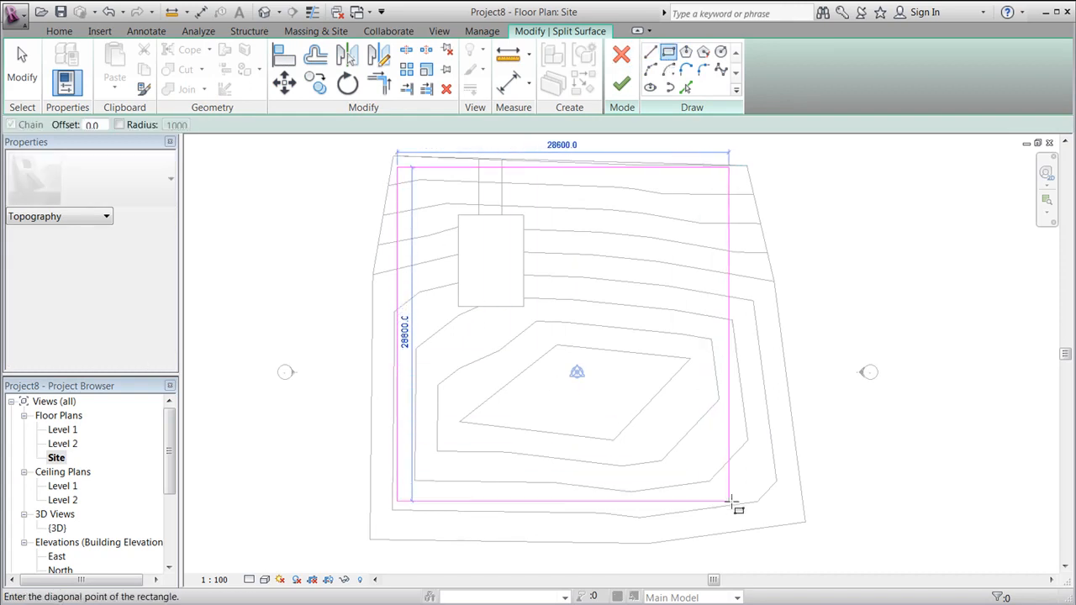
{"action": "left_click", "coordinate": [751, 511]}
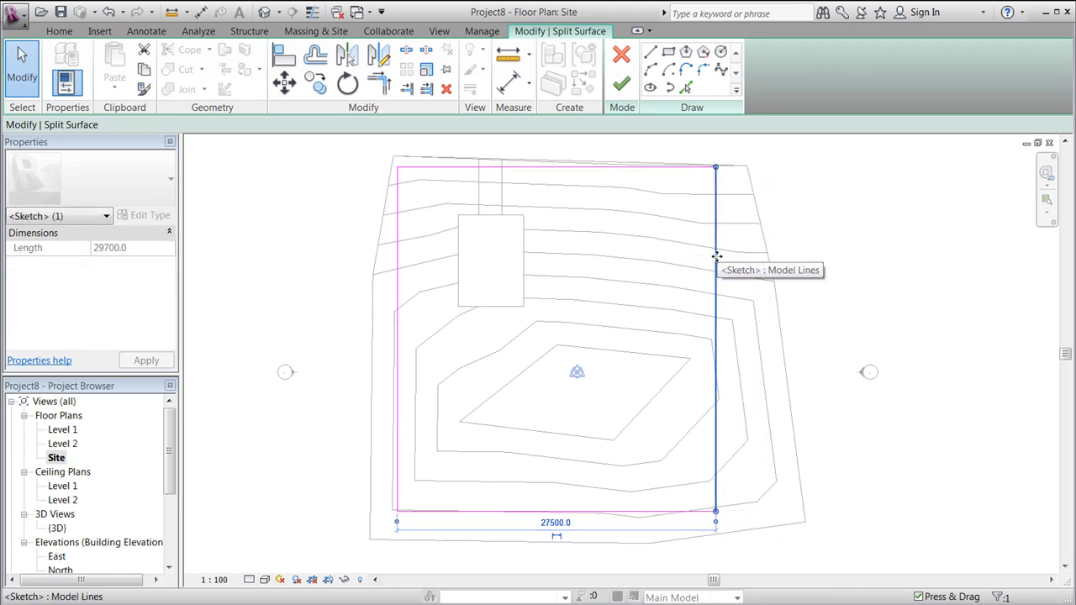
{"action": "mouse_move", "coordinate": [790, 198]}
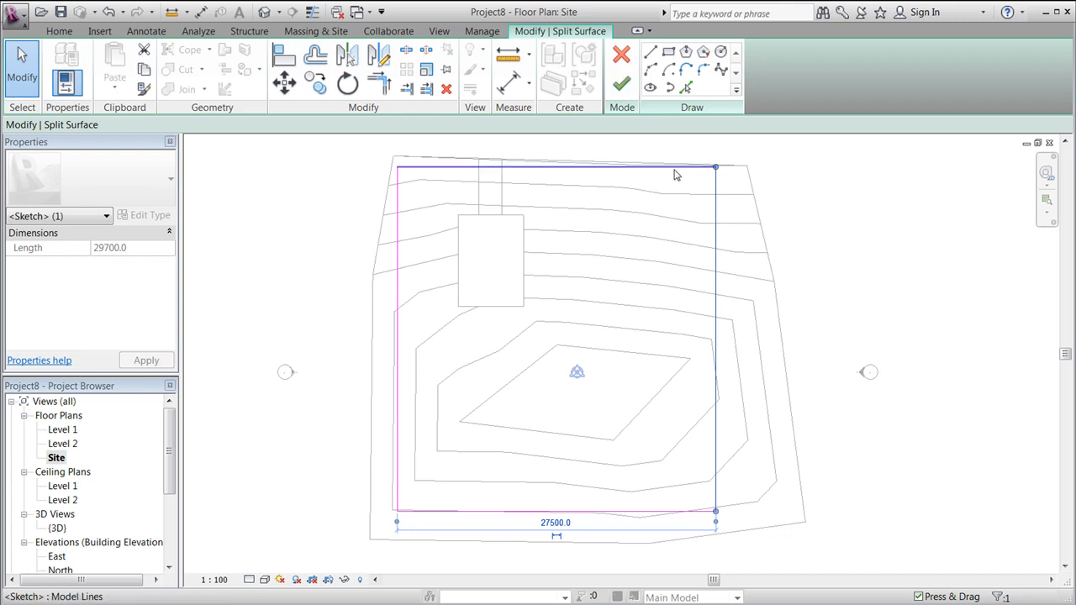
{"action": "mouse_move", "coordinate": [621, 83]}
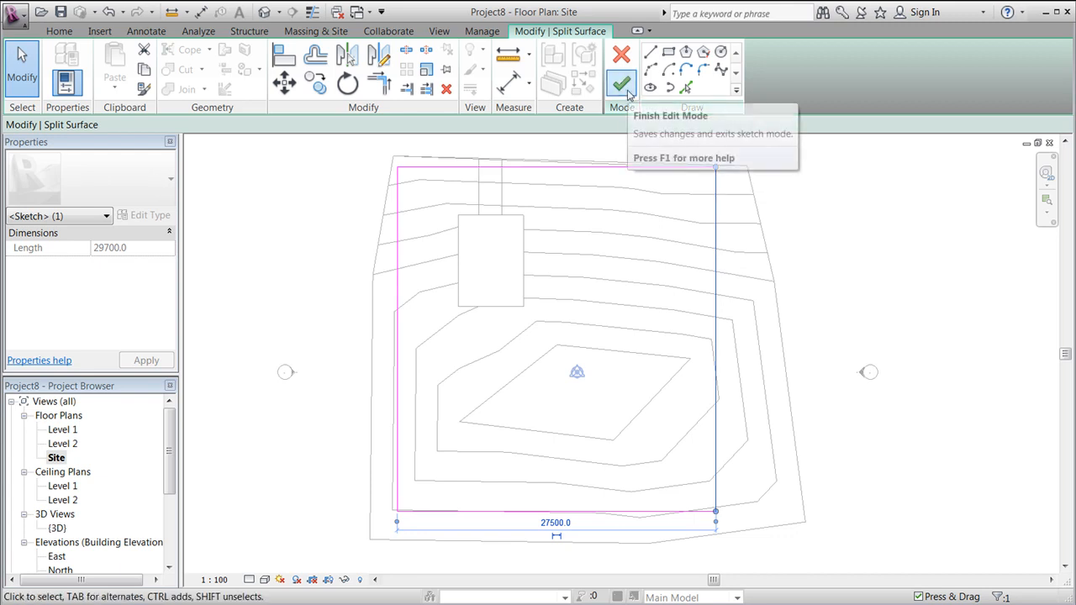
{"action": "left_click", "coordinate": [620, 82]}
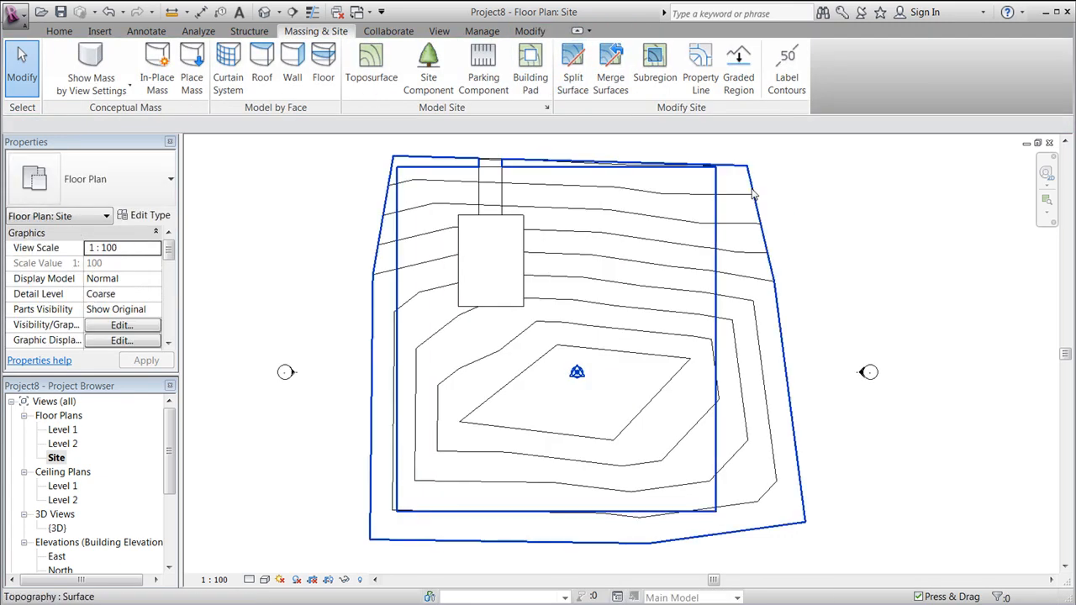
{"action": "left_click", "coordinate": [748, 185]}
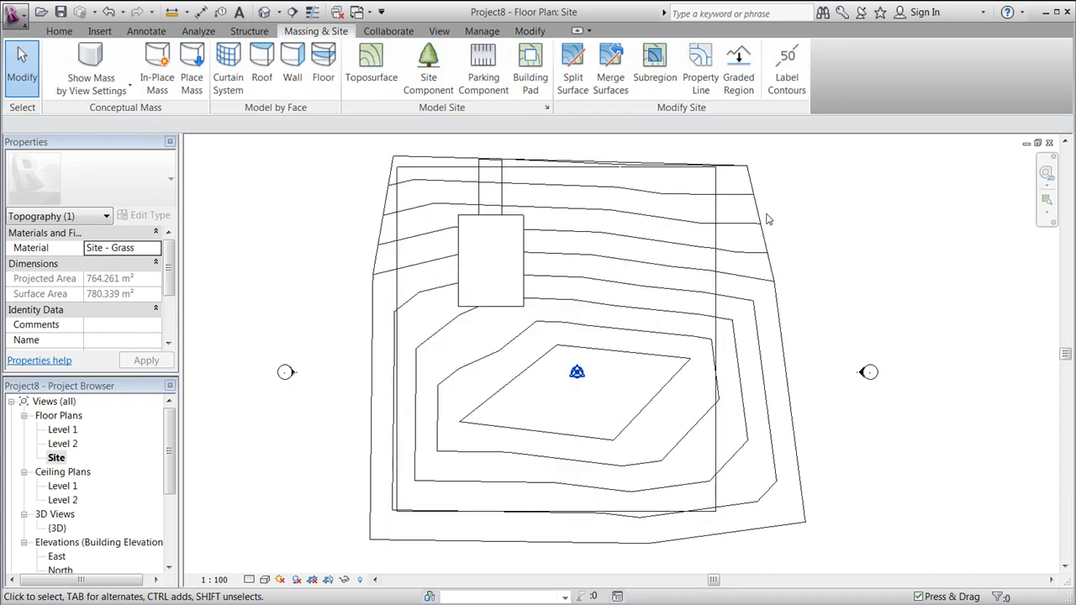
Delete the outer leftover toposurface strip and switch to the {3D} view.
{"action": "left_click", "coordinate": [756, 219]}
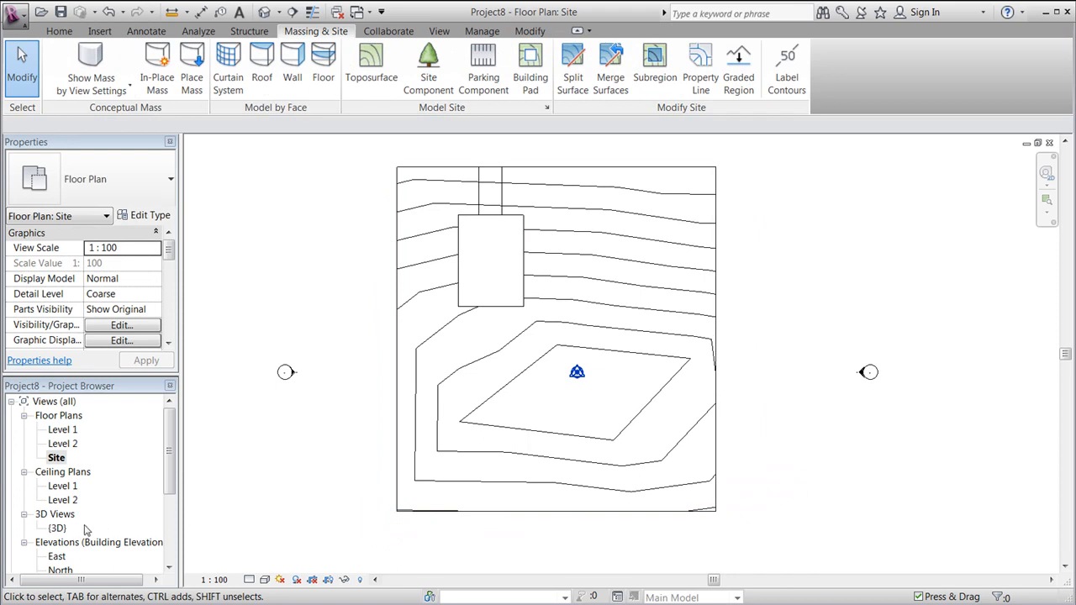
{"action": "double_click", "coordinate": [57, 527]}
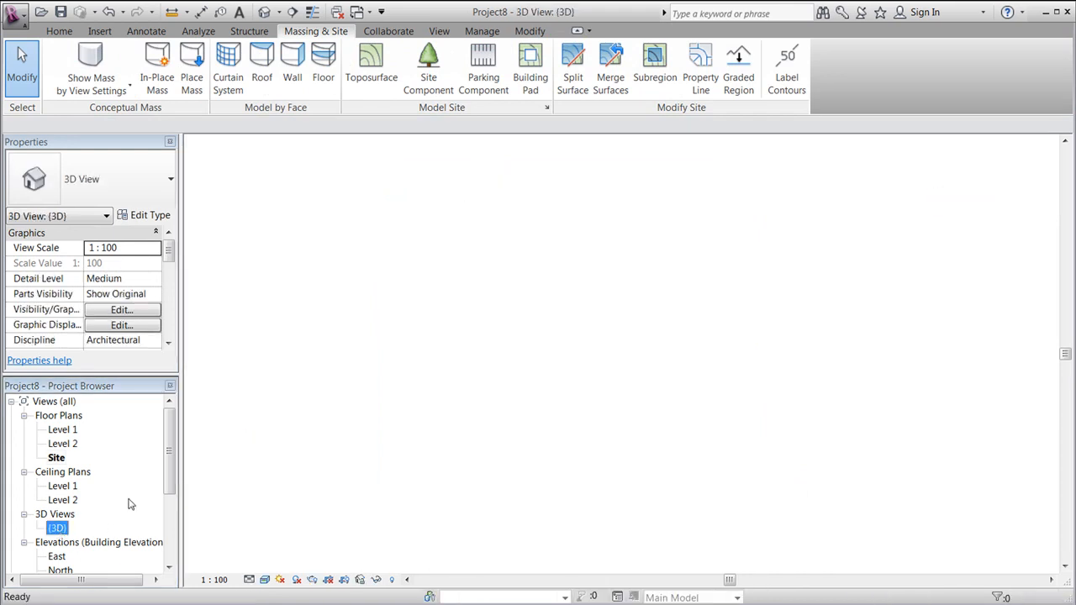
Drag a section box face inward in {3D} to crop the square site, then deselect.
{"action": "double_click", "coordinate": [58, 527]}
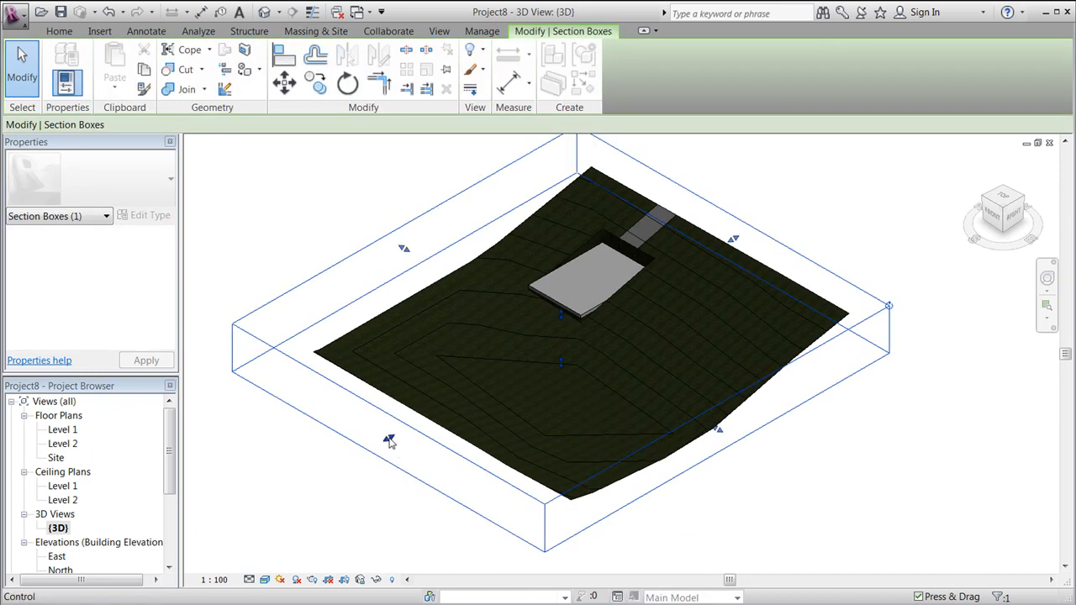
{"action": "left_click_drag", "start_coordinate": [389, 441], "coordinate": [416, 412]}
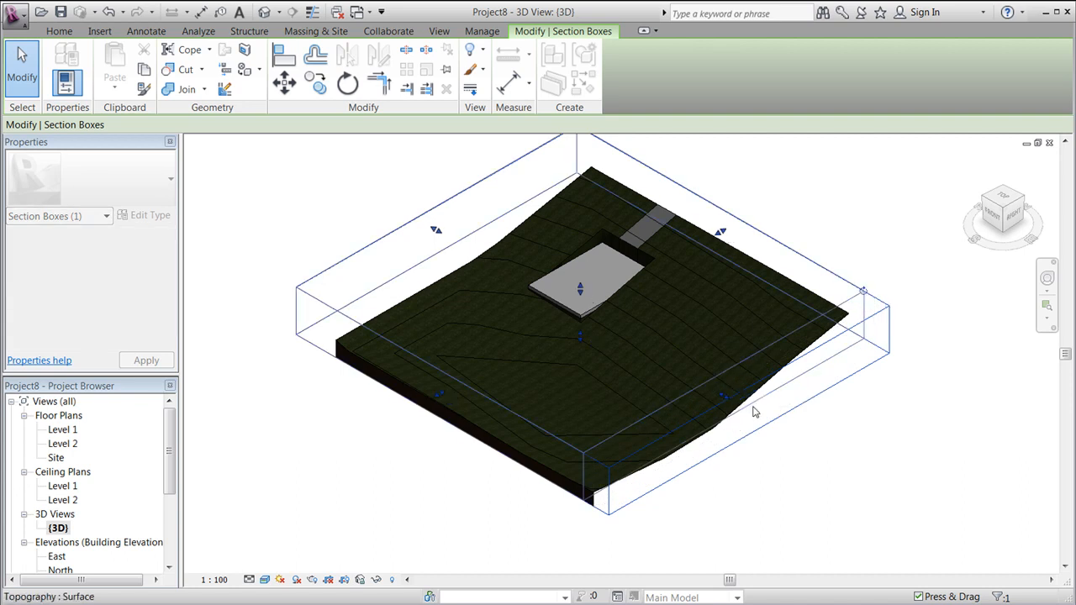
{"action": "left_click", "coordinate": [315, 31]}
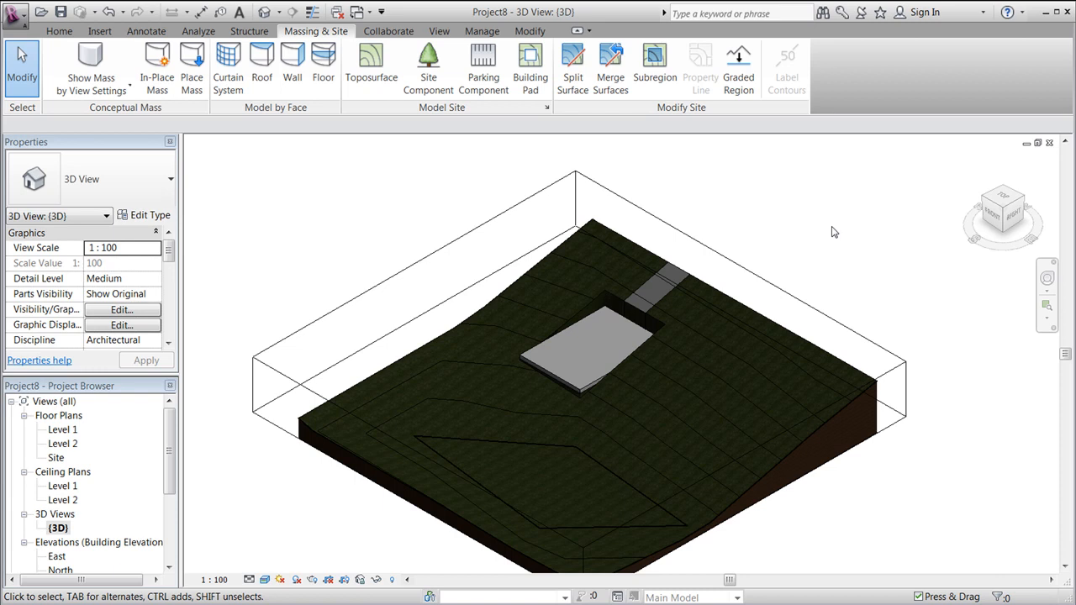
{"action": "mouse_move", "coordinate": [847, 224]}
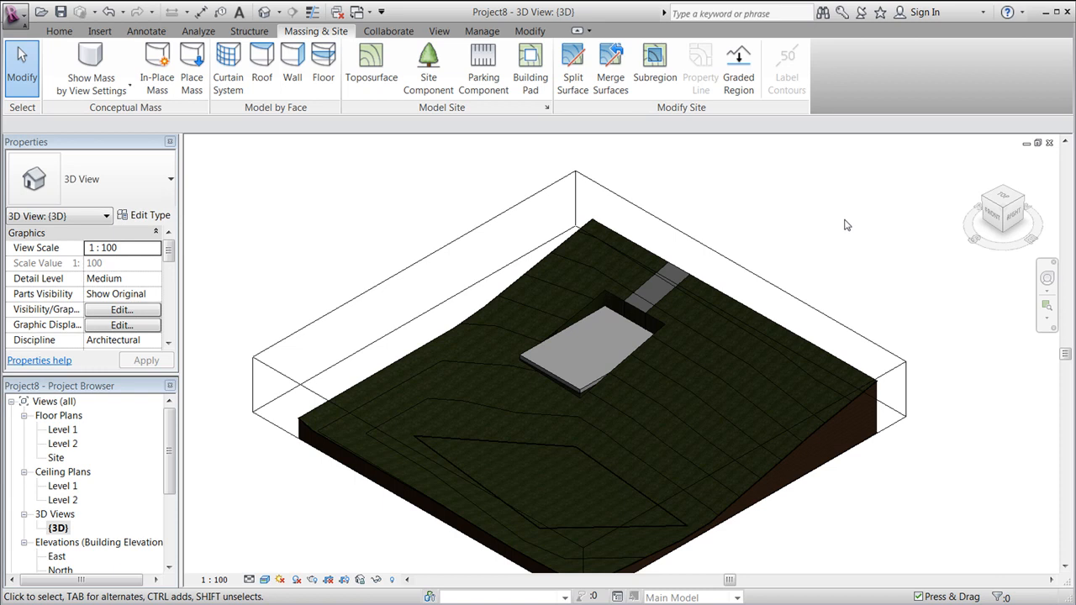